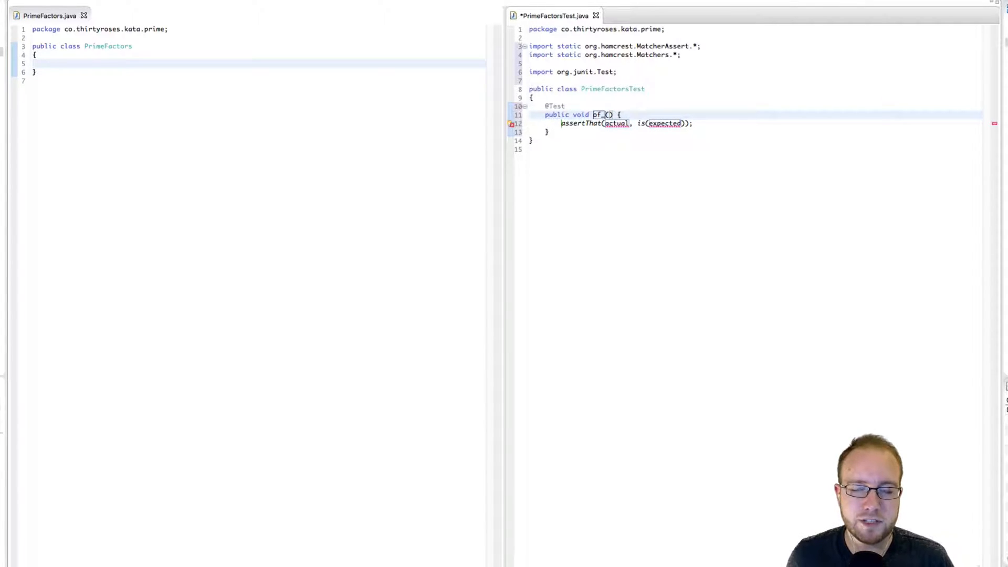
Write test of_1isNone asserting PrimeFactors.of(1) is ImmutableList.of(), import ImmutableList and save.
type("1isNone")
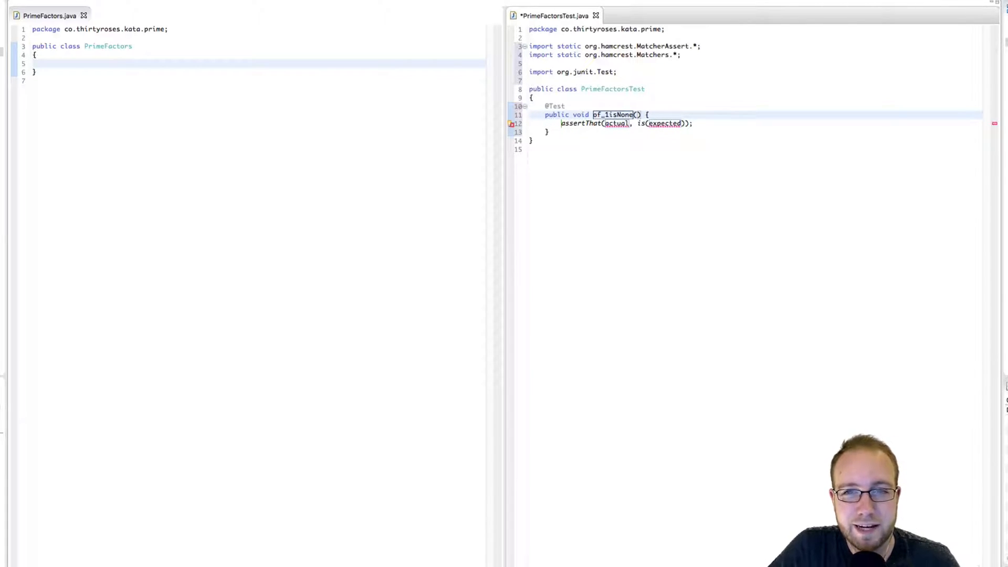
type("PrimeF")
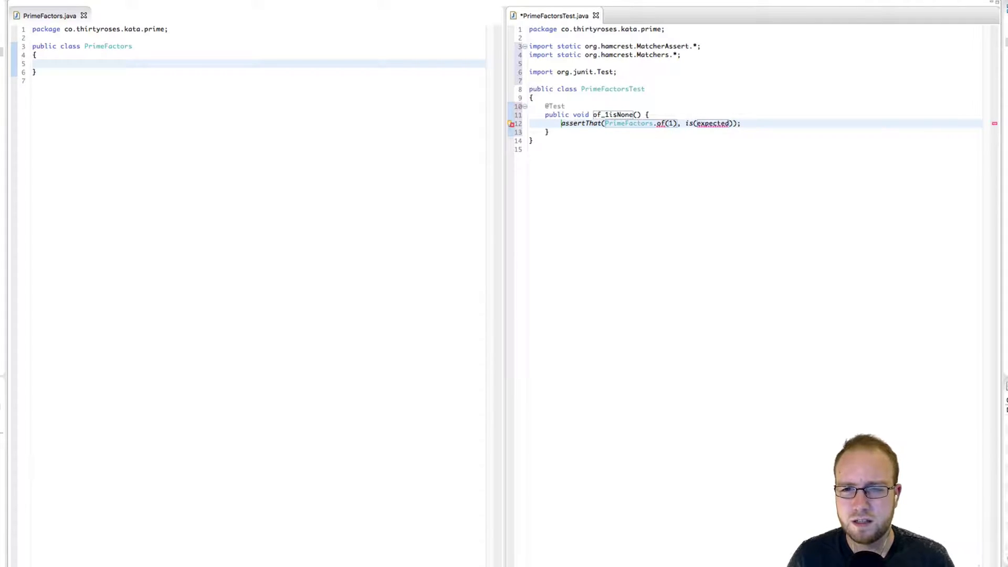
type("ImmutableList.of(")
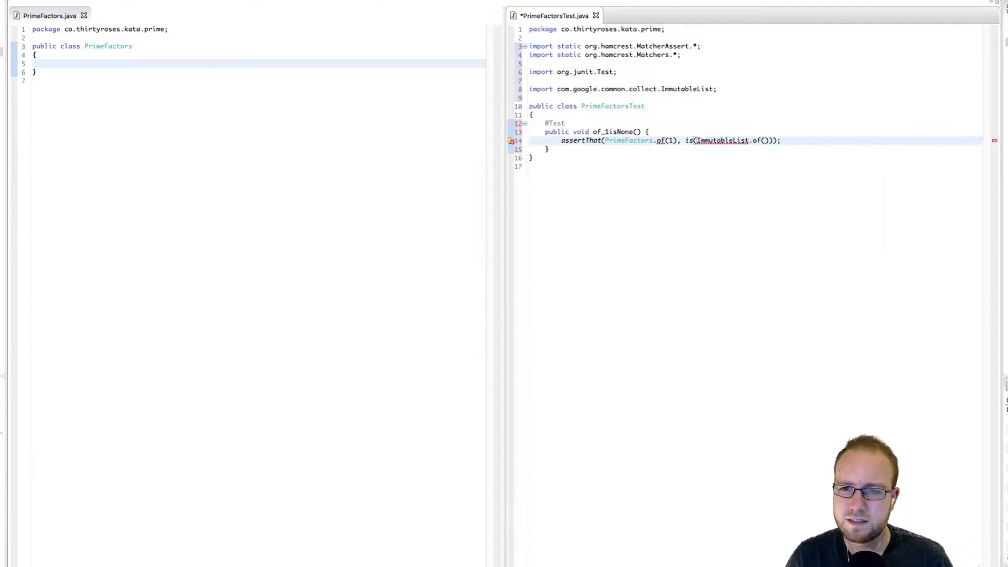
key("ctrl+s")
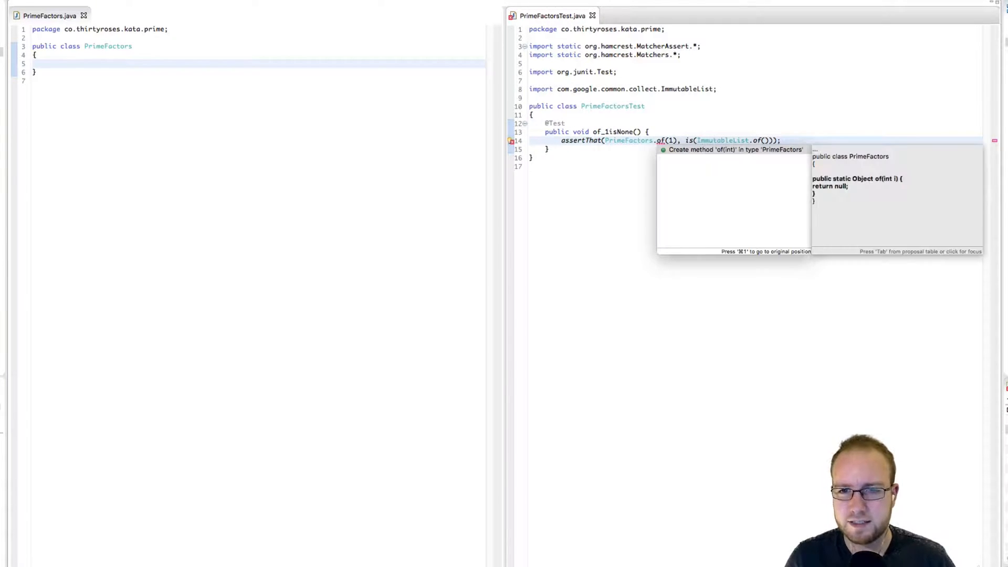
Create static of(int n) in PrimeFactors returning List<Integer> via Lists.newArrayList(), saved.
left_click(730, 150)
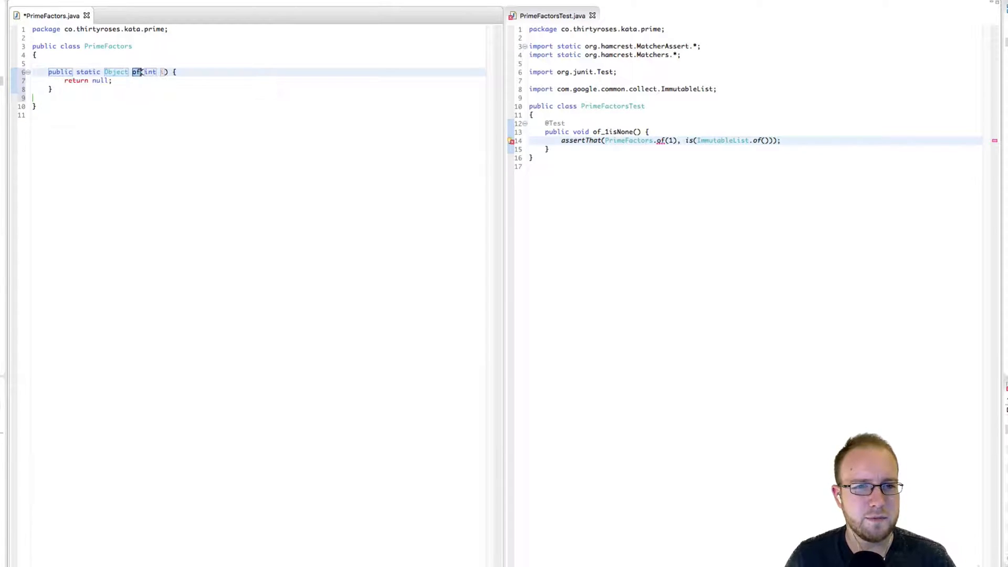
type("List<Integer>")
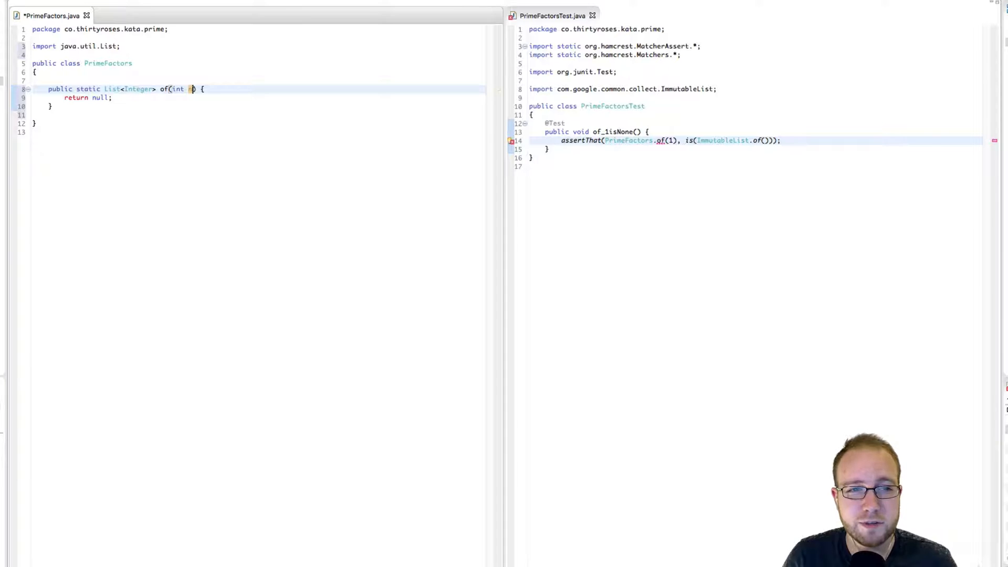
key("ctrl+s")
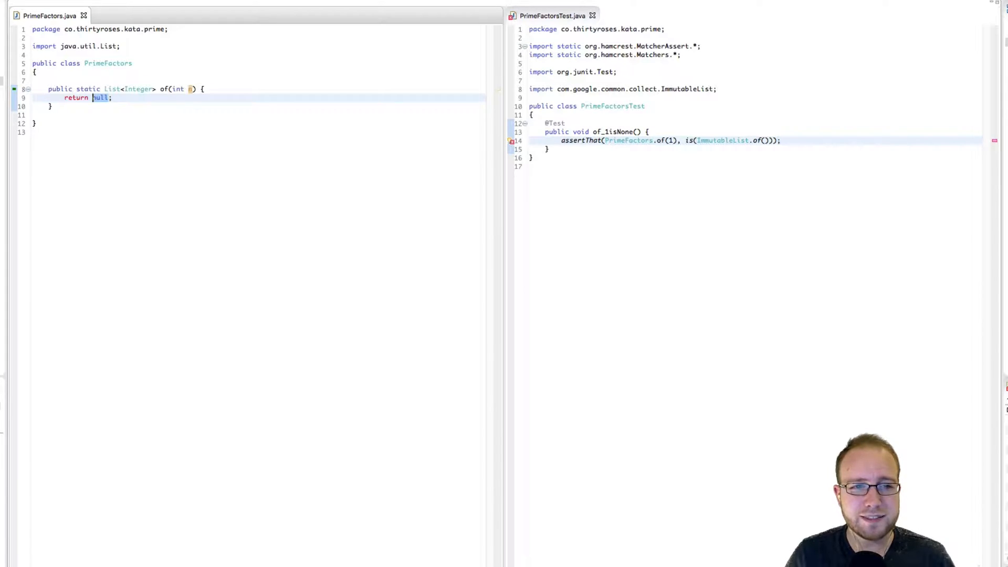
type("Lists.newArrayList(")
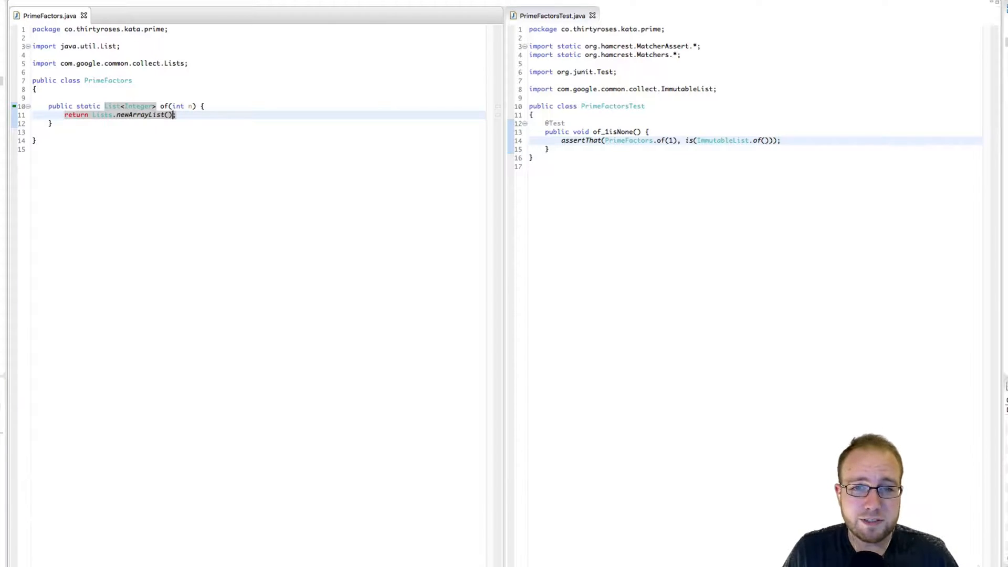
Add JUnit 4 test of_2is2 asserting PrimeFactors.of(2) is ImmutableList.of(2).
type("test")
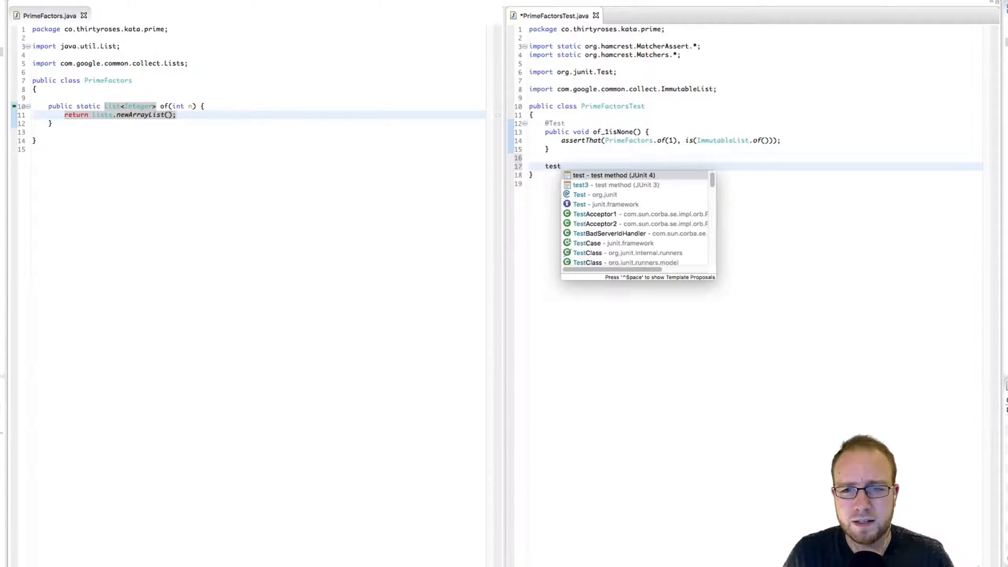
left_click(613, 176)
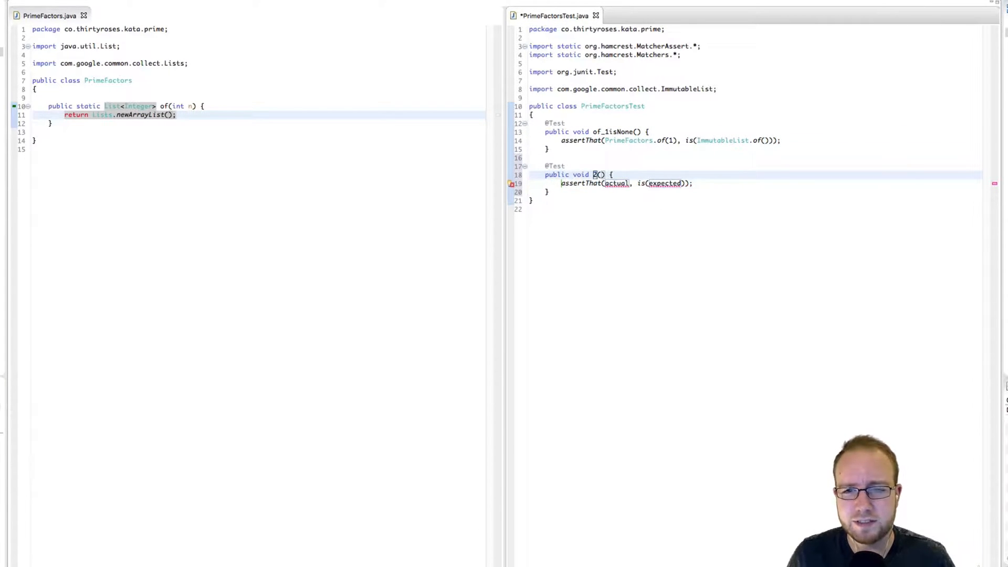
type("of_")
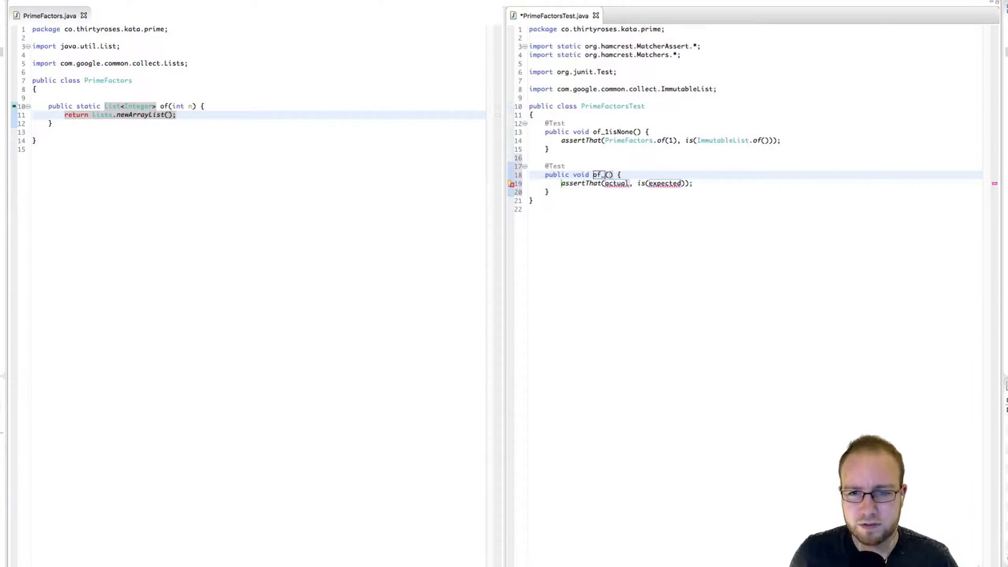
type("2is2")
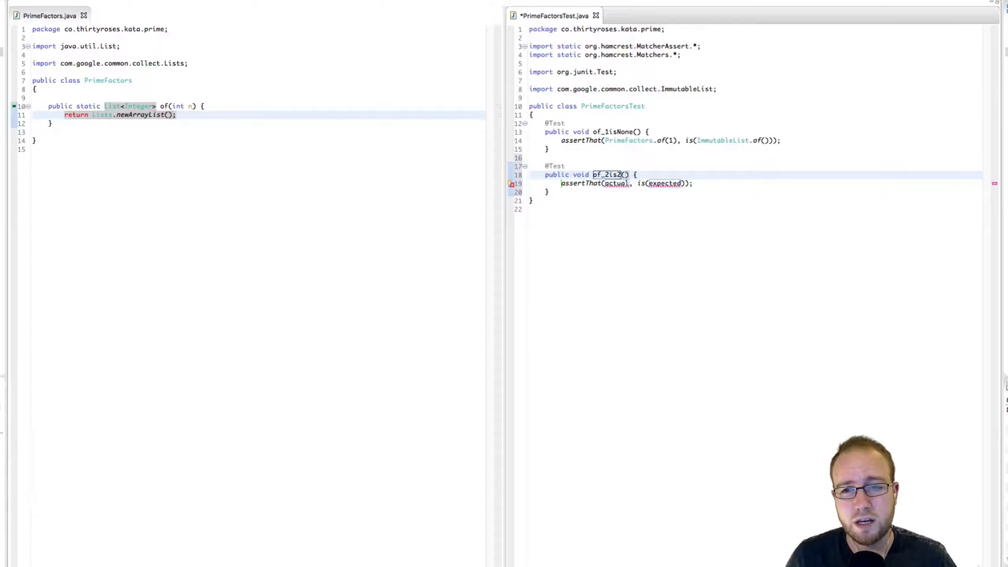
type("PrimeF")
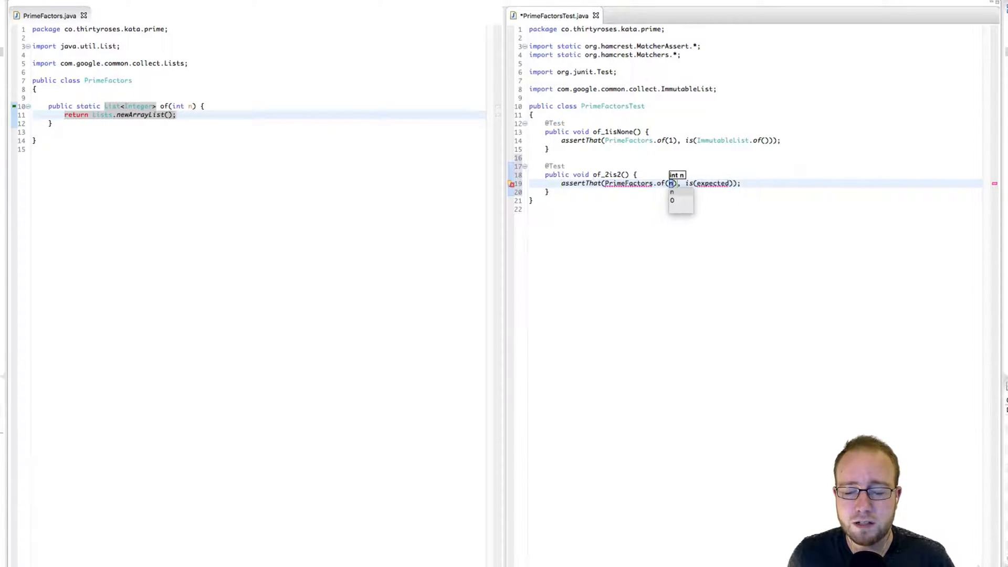
type("2")
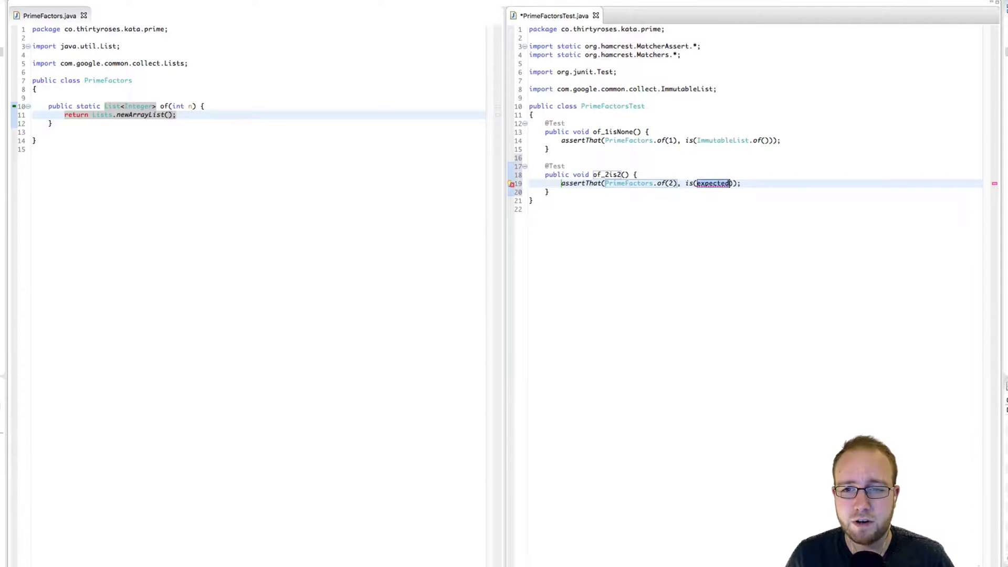
type("ImmutableList.of(2")
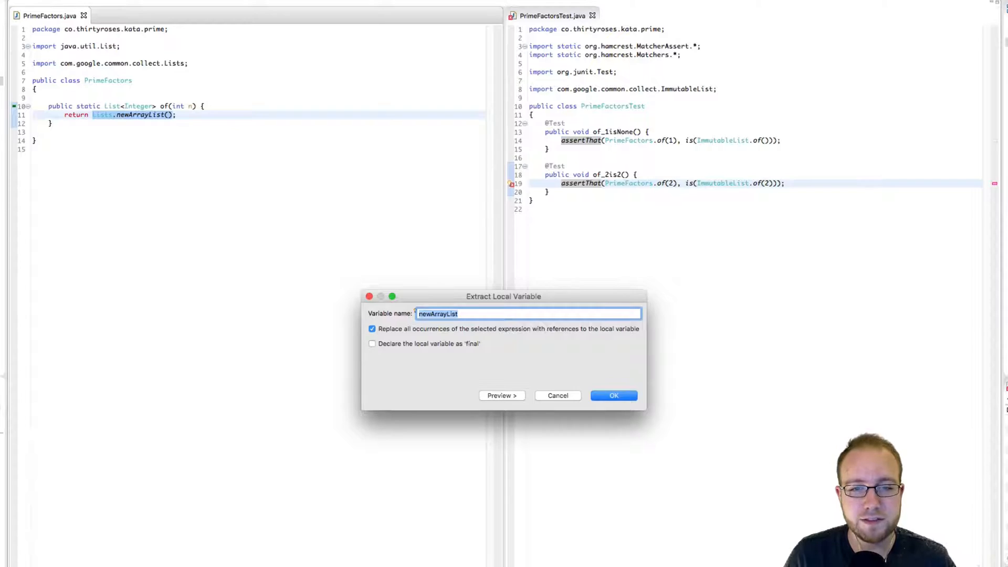
Name the extracted local variable factors so of returns factors.
type("f")
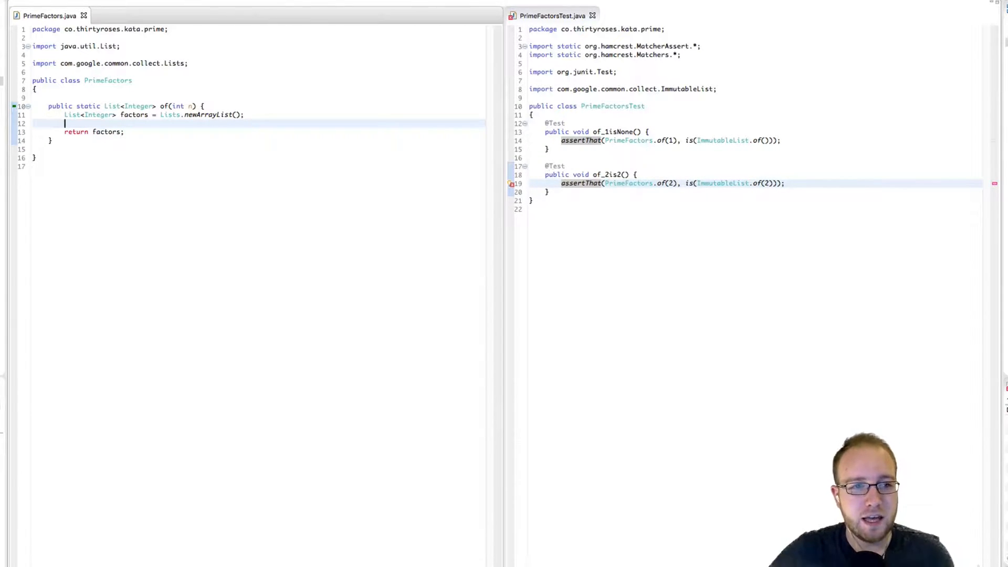
Write if (n == 2) { factors.add(2); } in PrimeFactors.of using the if template.
type("if")
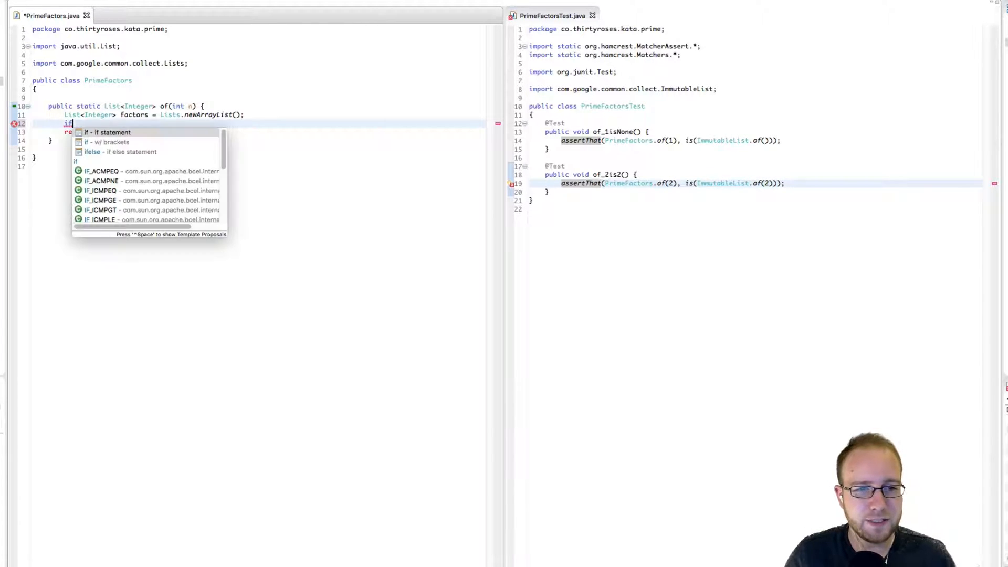
left_click(108, 133)
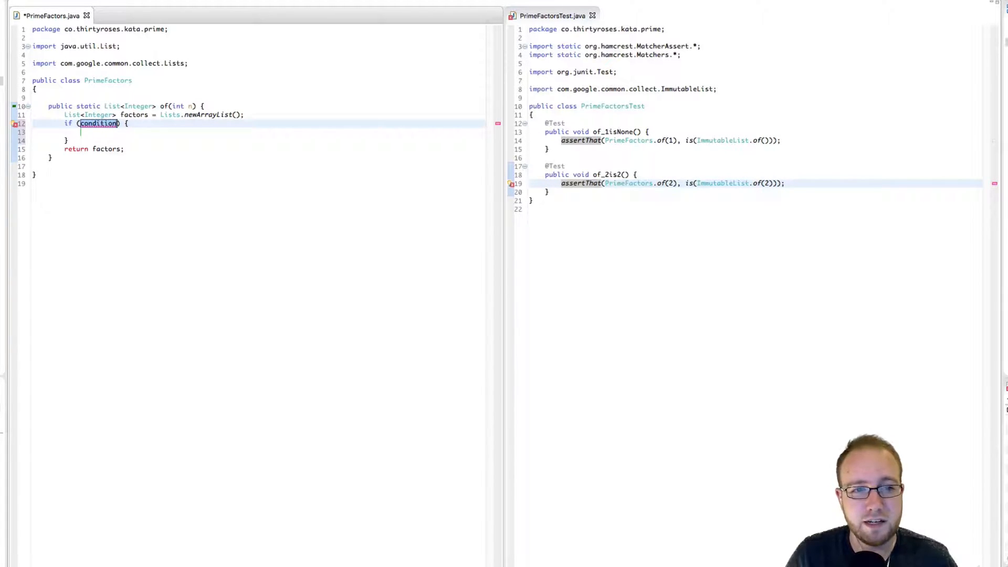
type("n == 2")
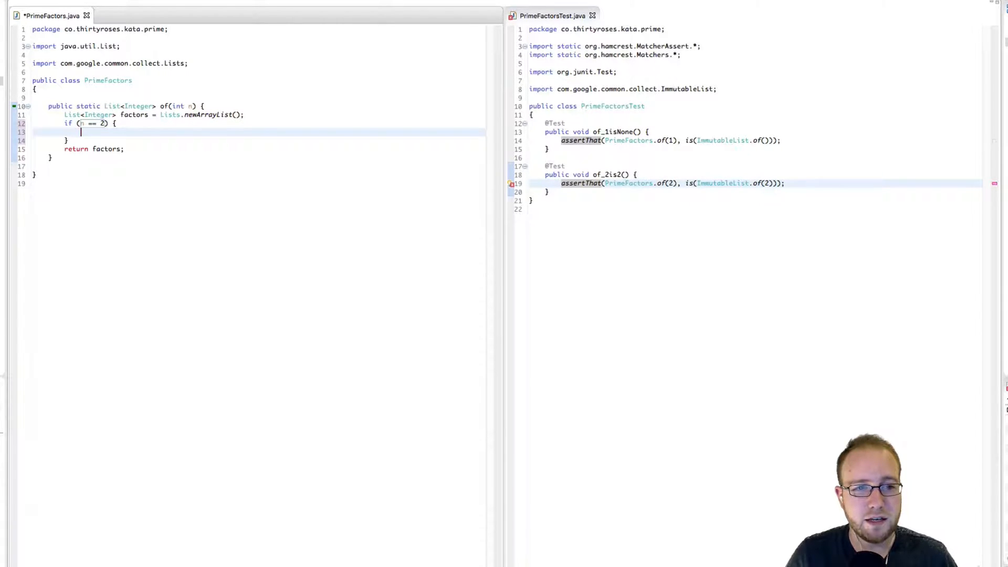
type("factors.")
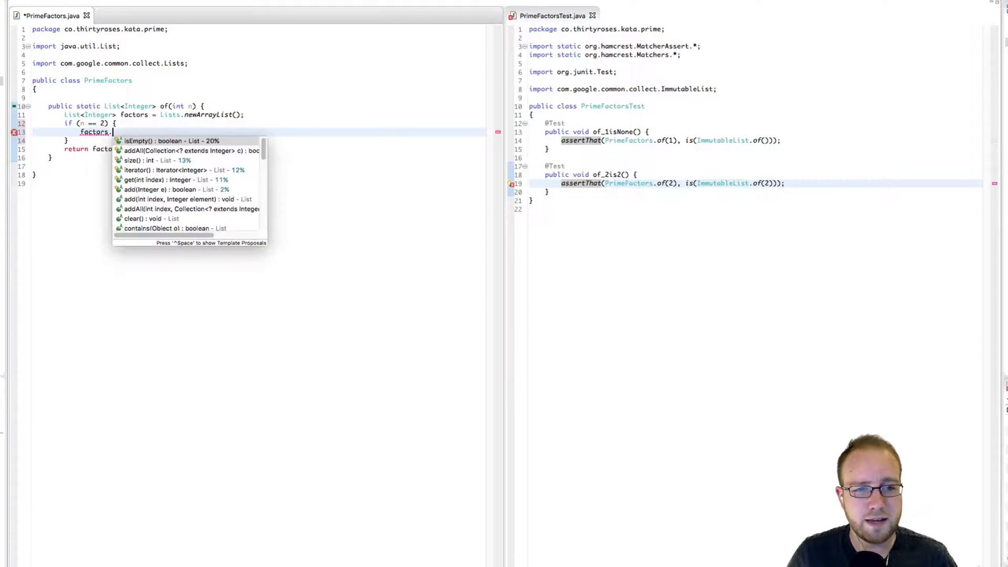
type("add(e")
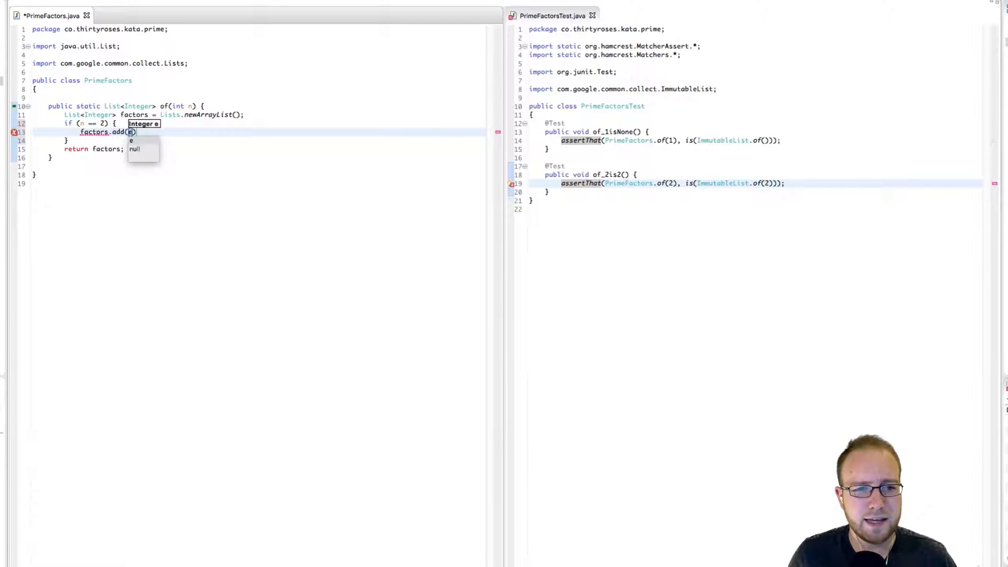
type("2")
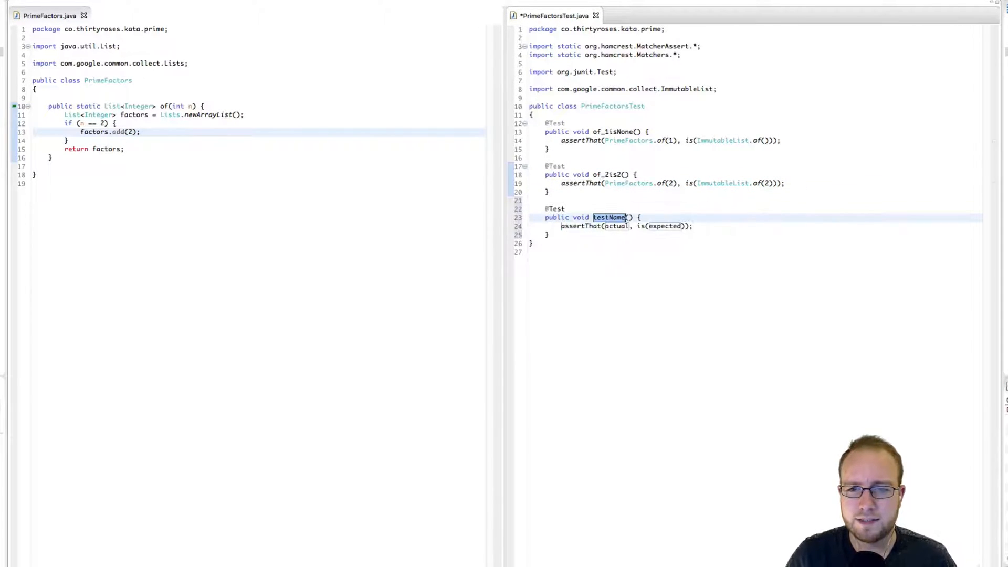
Write test of_3is3 asserting PrimeFactors.of(3) is ImmutableList.of(3).
type("of")
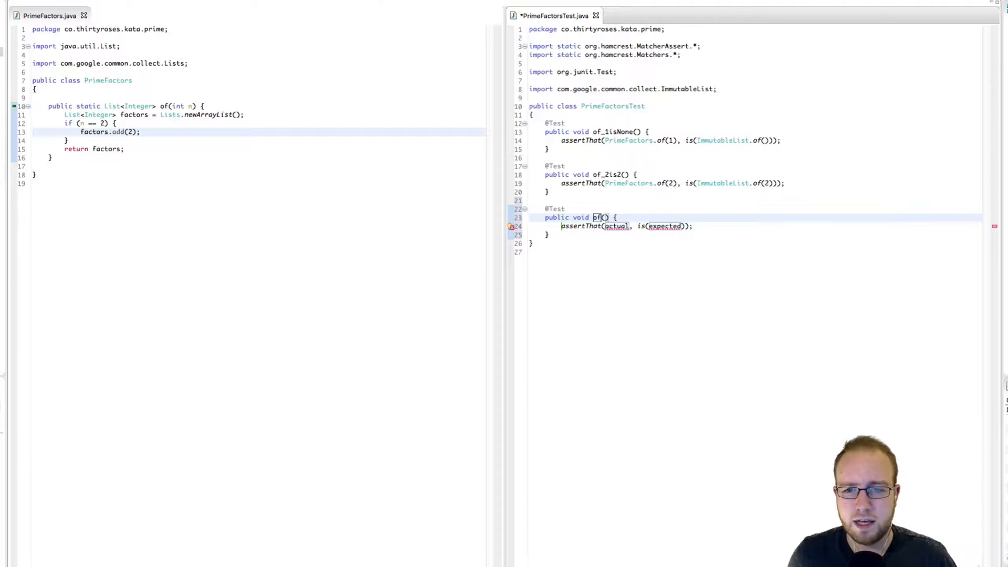
type("_3")
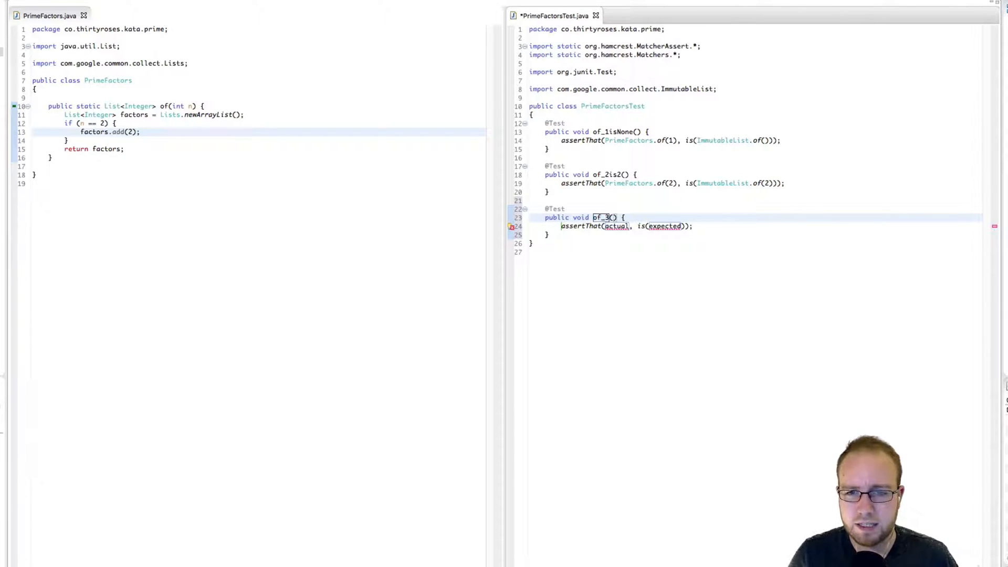
type("is3")
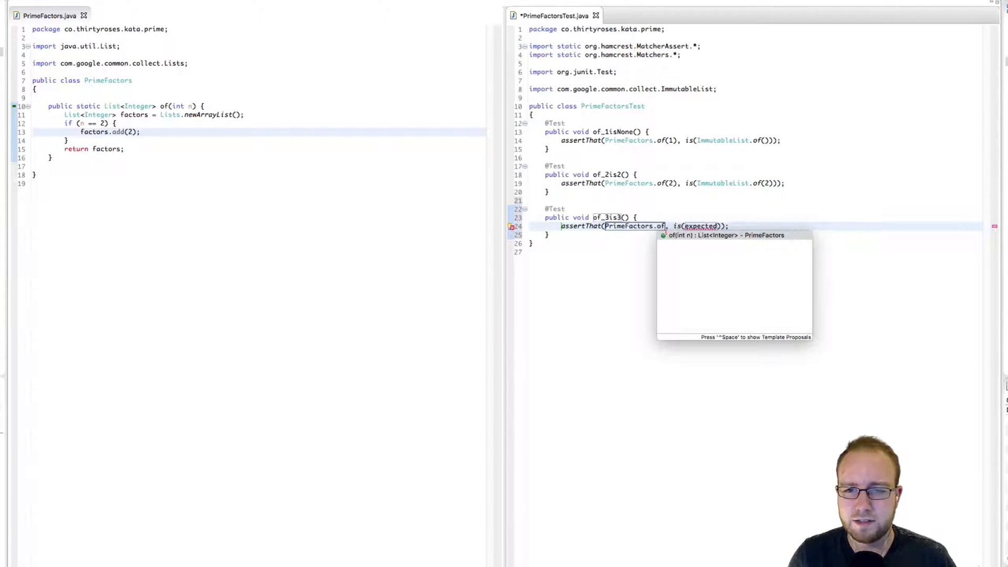
type("(3)")
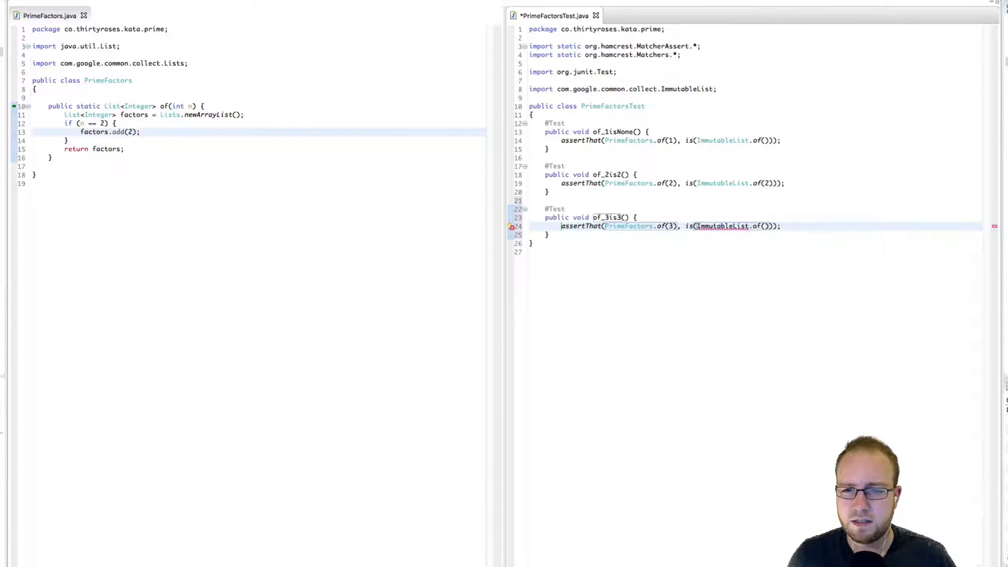
type("3")
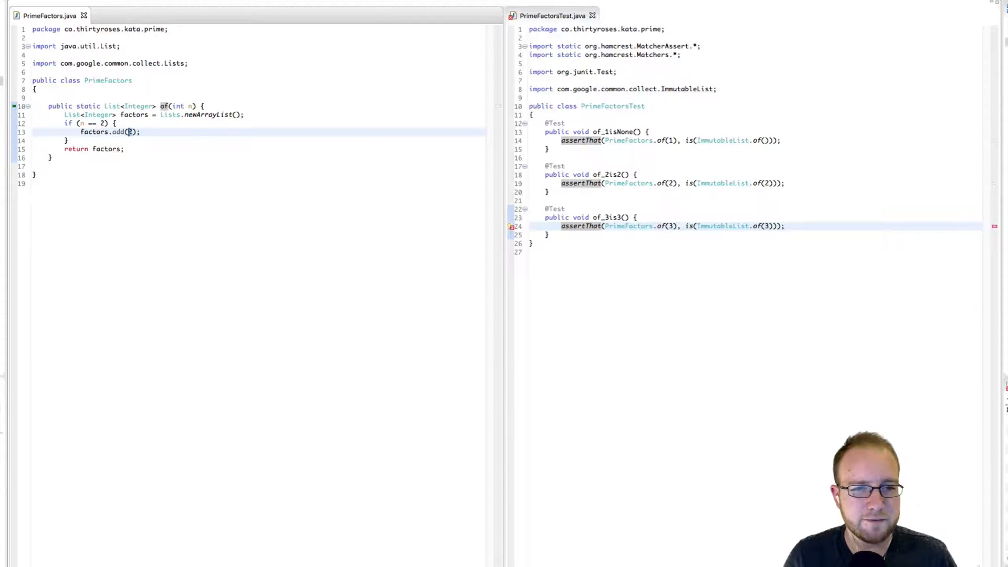
Generalise the condition to n > 1 with factors.add(n), then begin a new test template.
type("2")
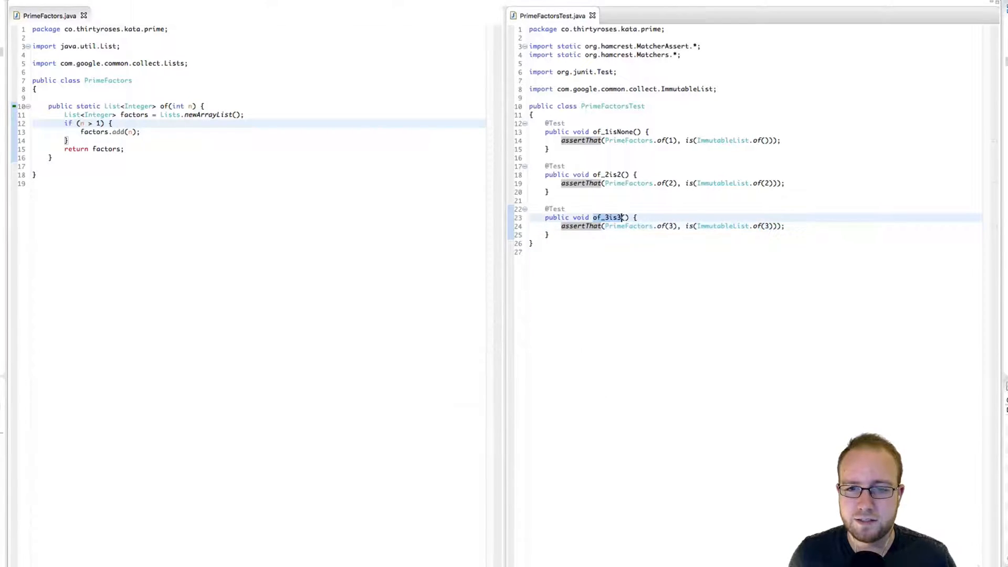
type("test")
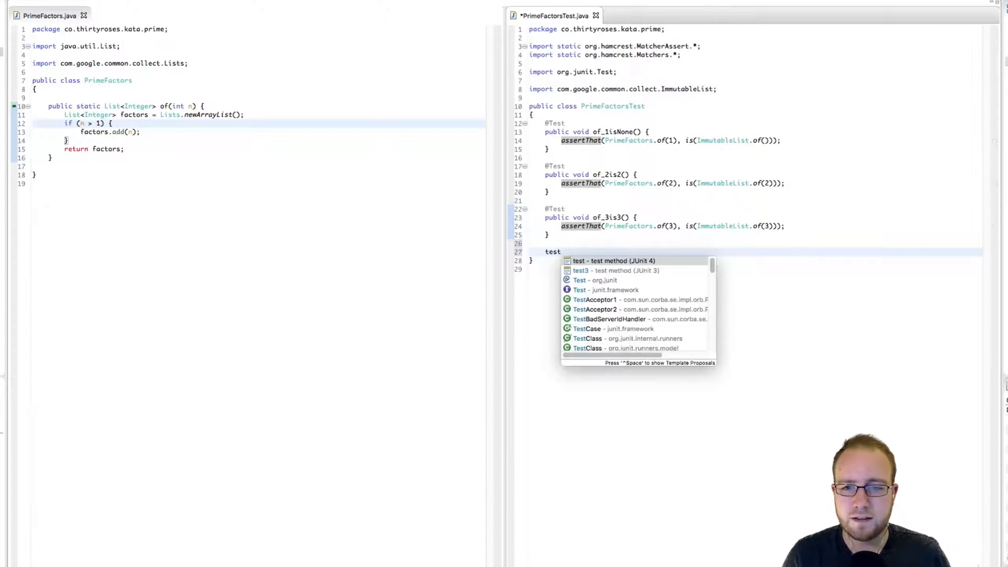
Write test of_4is2_2 asserting PrimeFactors.of(4) is ImmutableList.of(2,2).
left_click(609, 260)
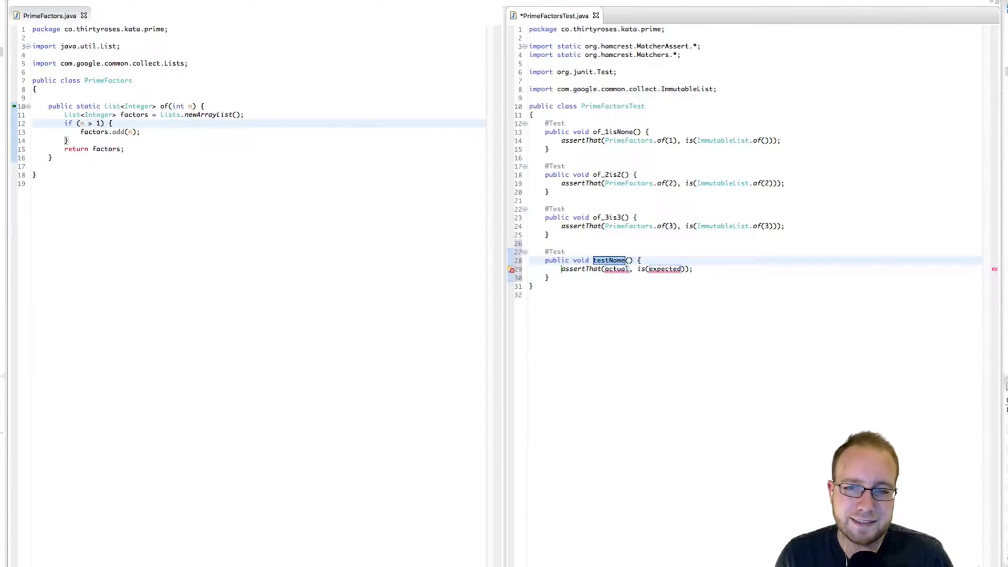
type("of_4is2")
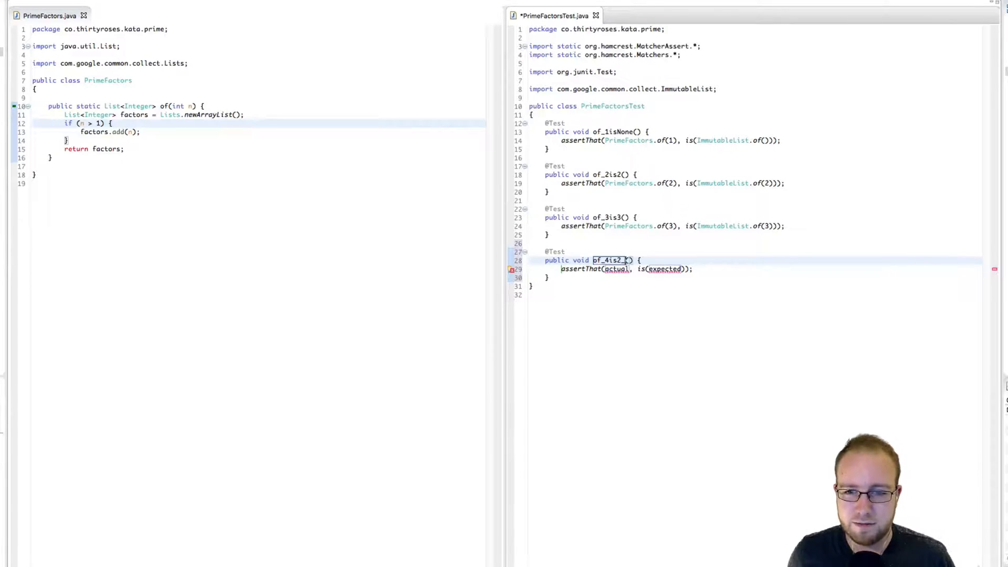
type("_2")
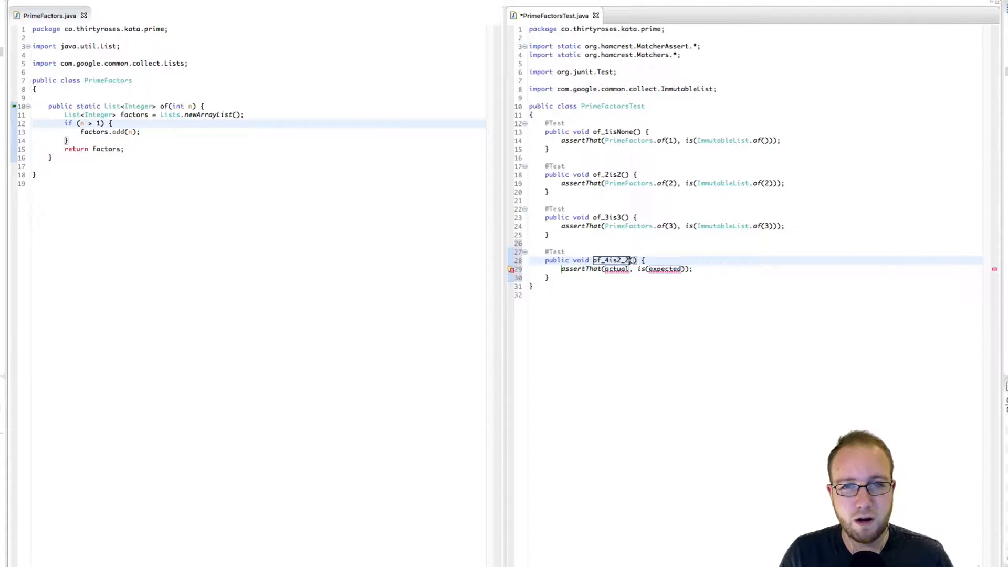
double_click(617, 269)
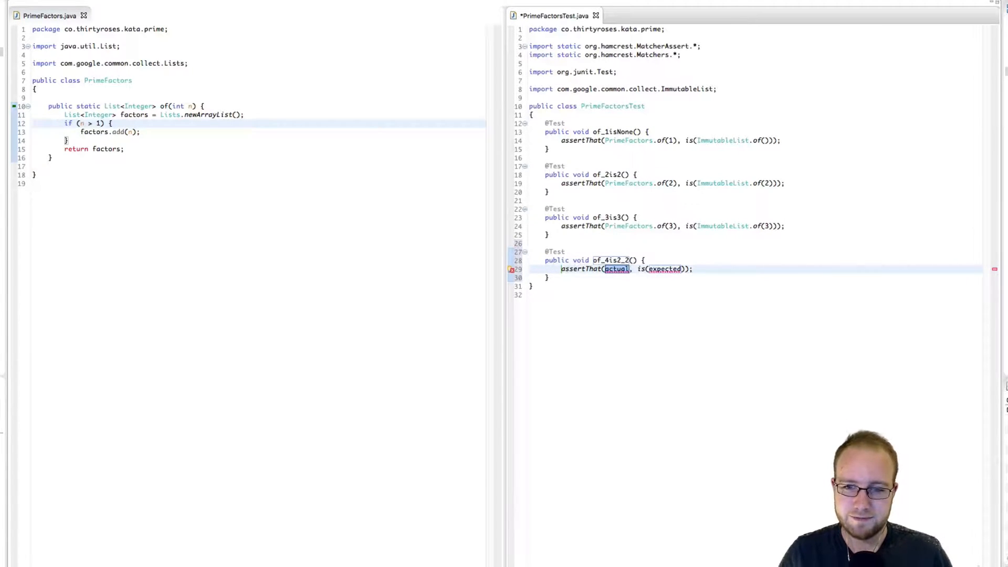
type("PrimeFactors.of(4")
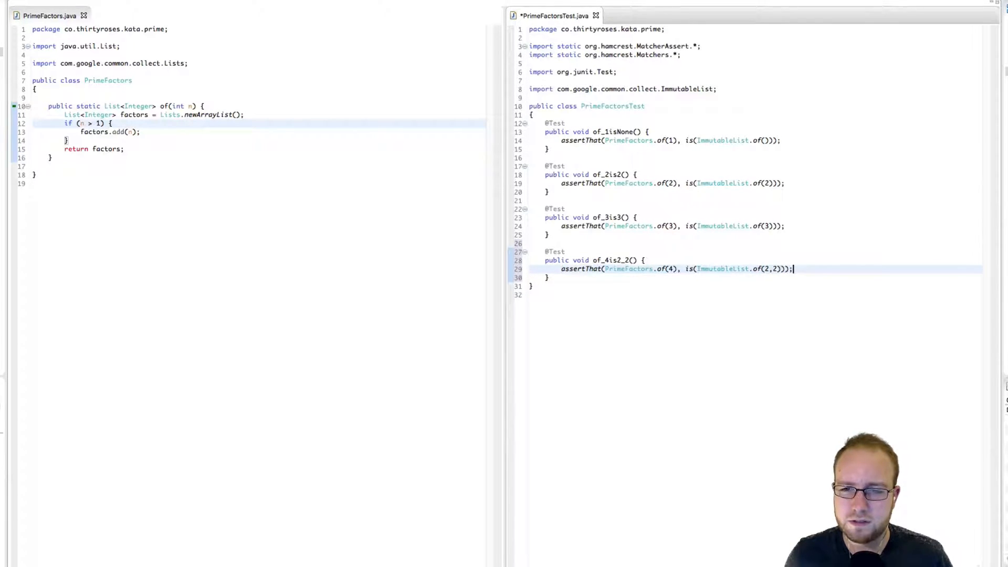
left_click(166, 106)
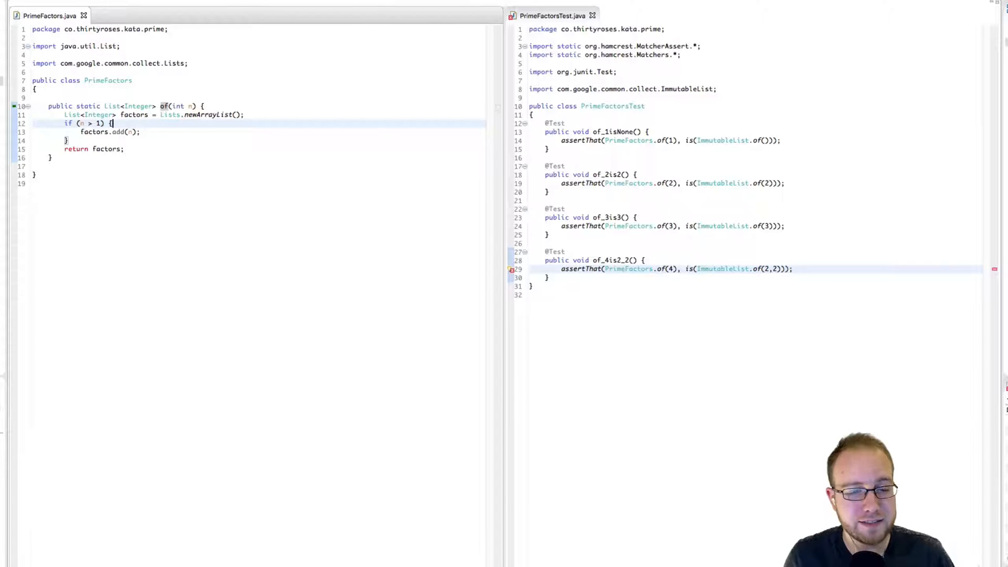
Add if (n % 2 == 0) { factors.add(2); n /= 2; } inside the n > 1 block.
key("Enter")
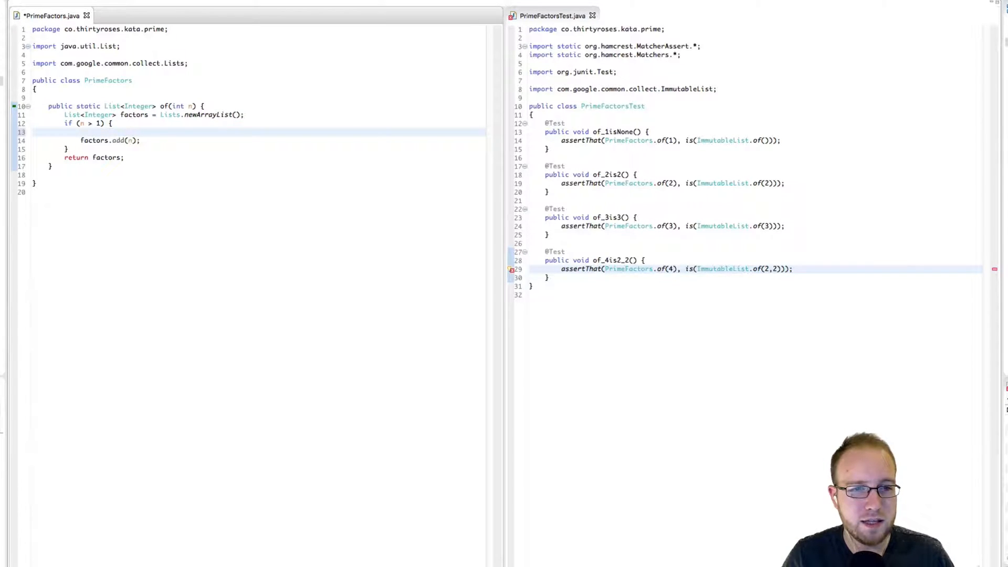
type("if (n ) {")
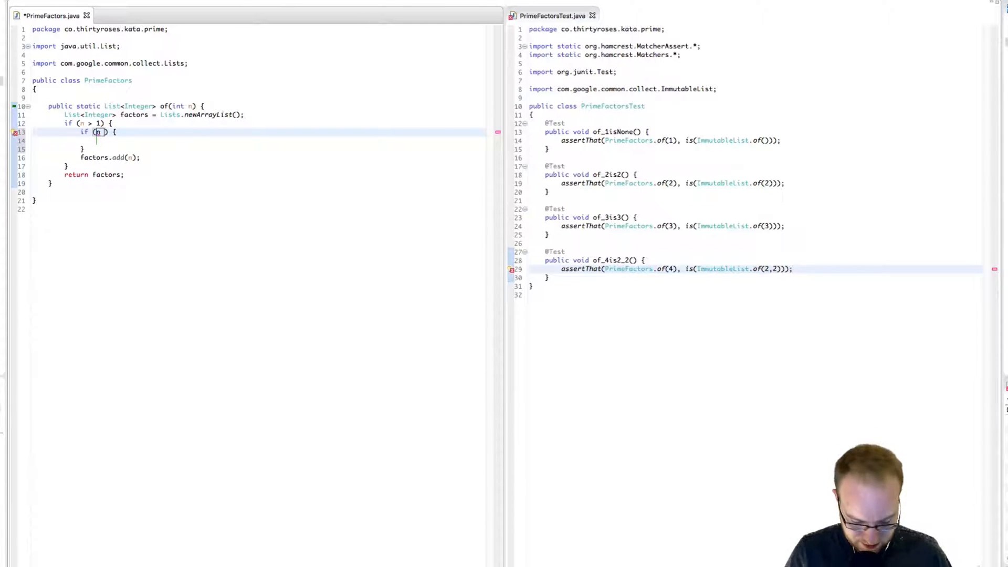
type("% 2 == 0")
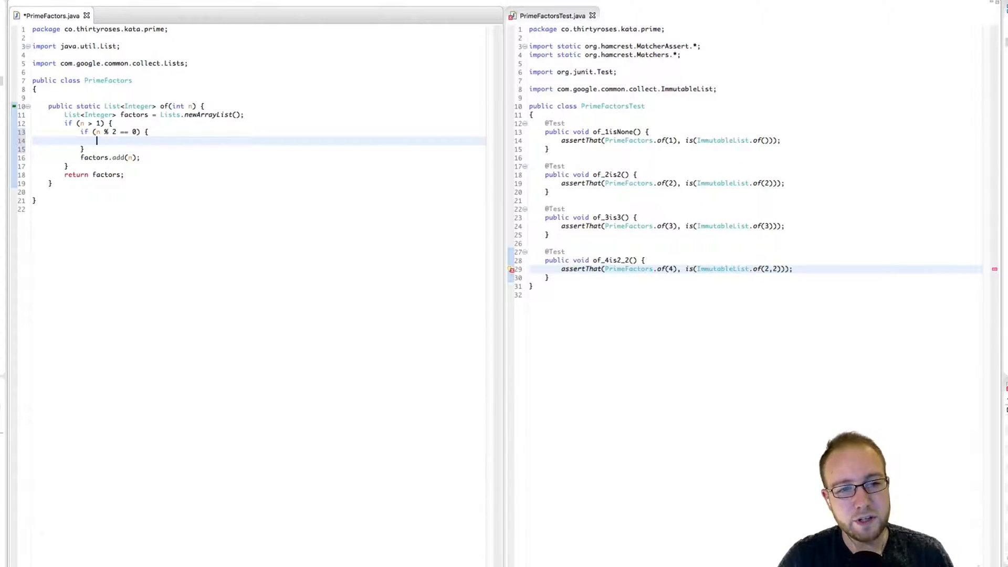
type("factors.")
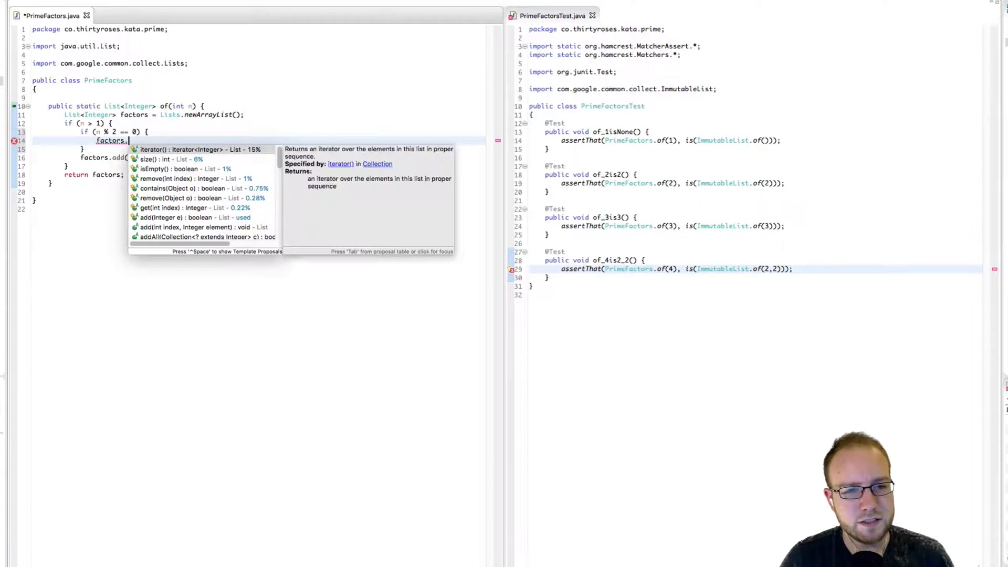
type("add(2);")
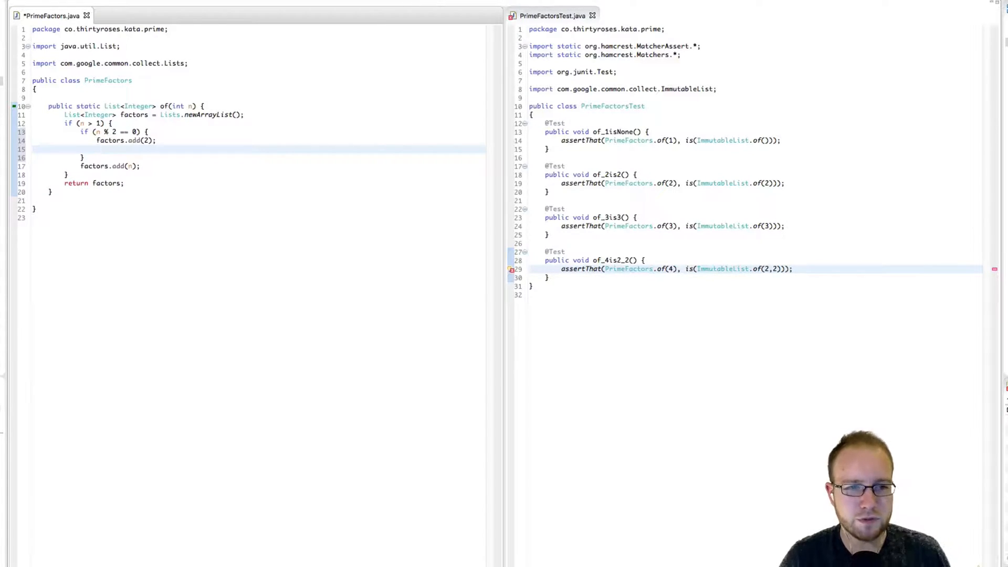
type("n /= 2")
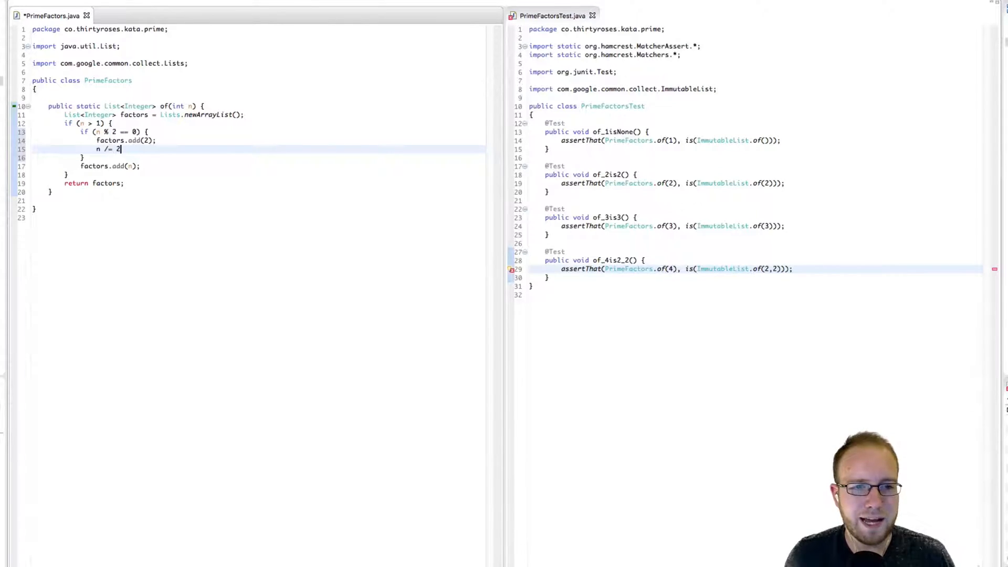
type(";")
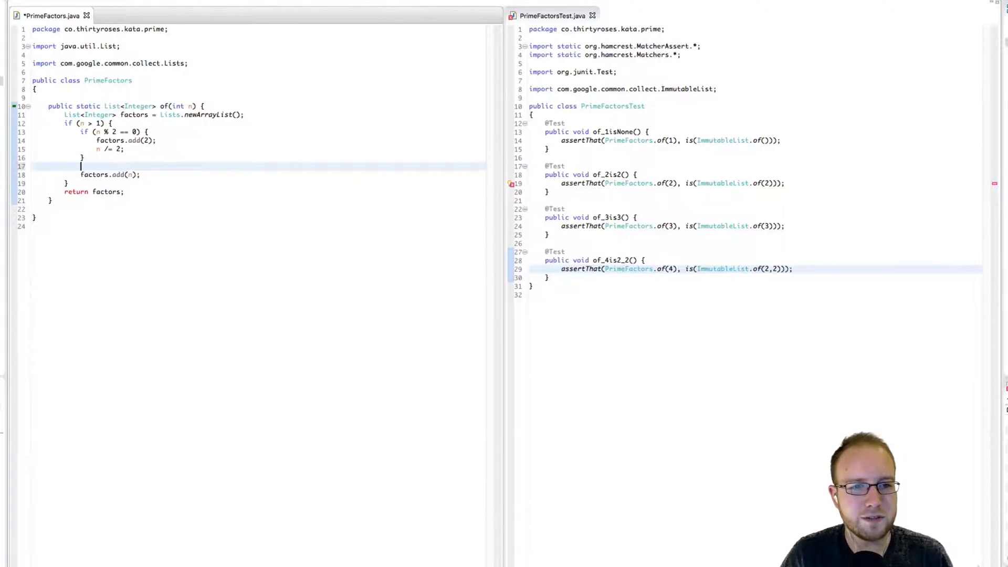
Guard factors.add(n) with if (n > 1) below the outer block, save, and return to the tests.
type("if (n > 1")
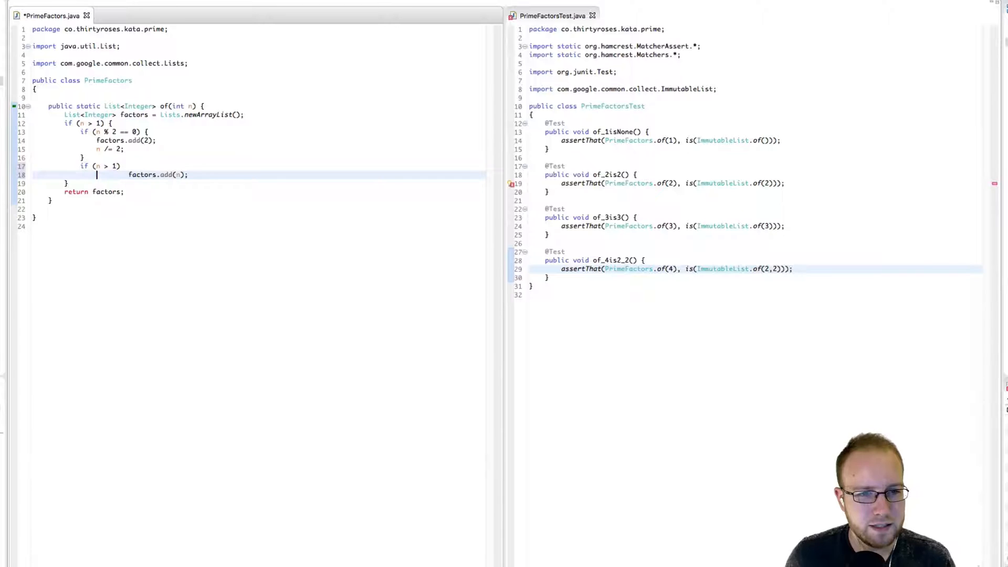
key("ctrl+s")
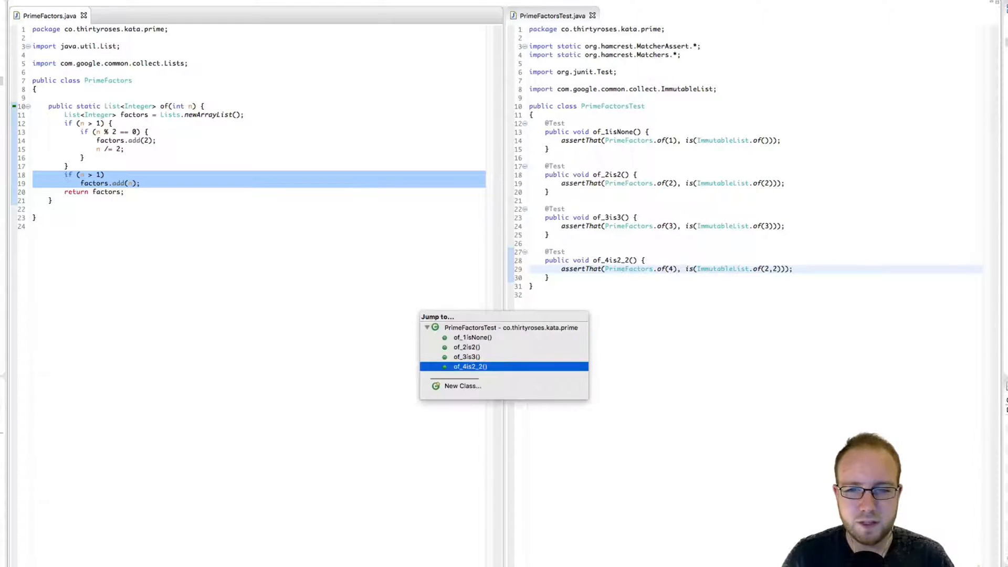
left_click(470, 366)
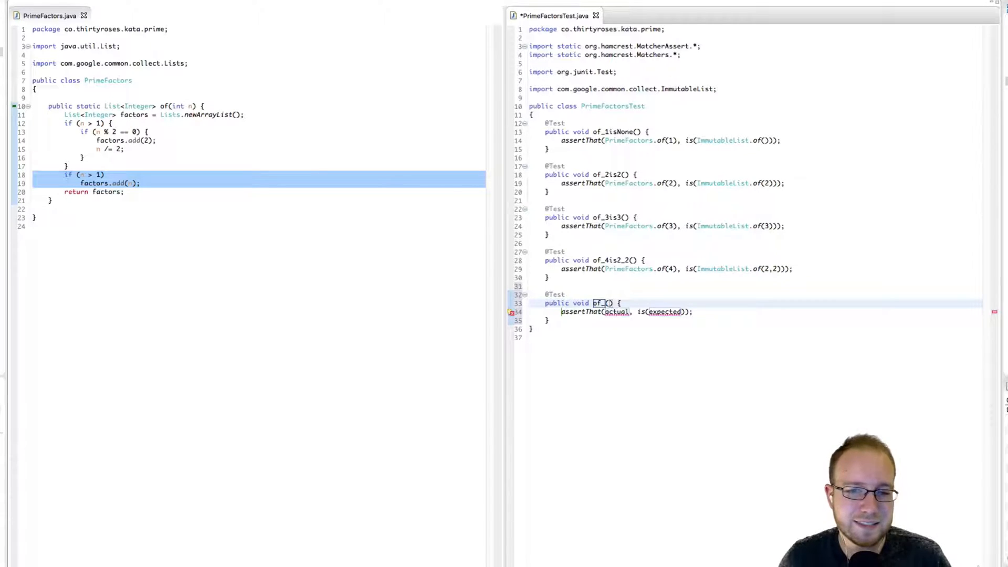
Write test of_6is2_3 asserting PrimeFactors.of(6) is ImmutableList.of(2,3).
type("6is")
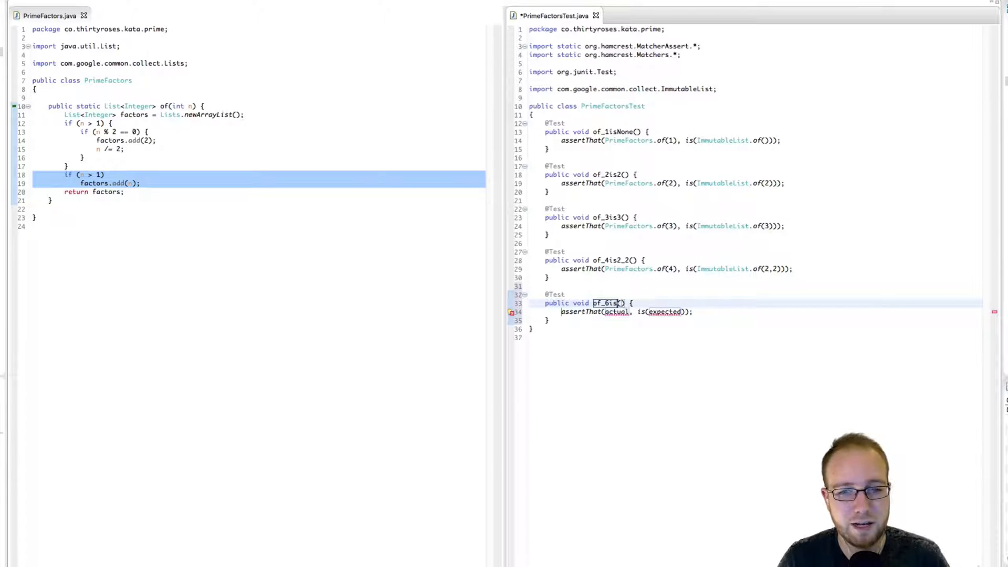
type("2")
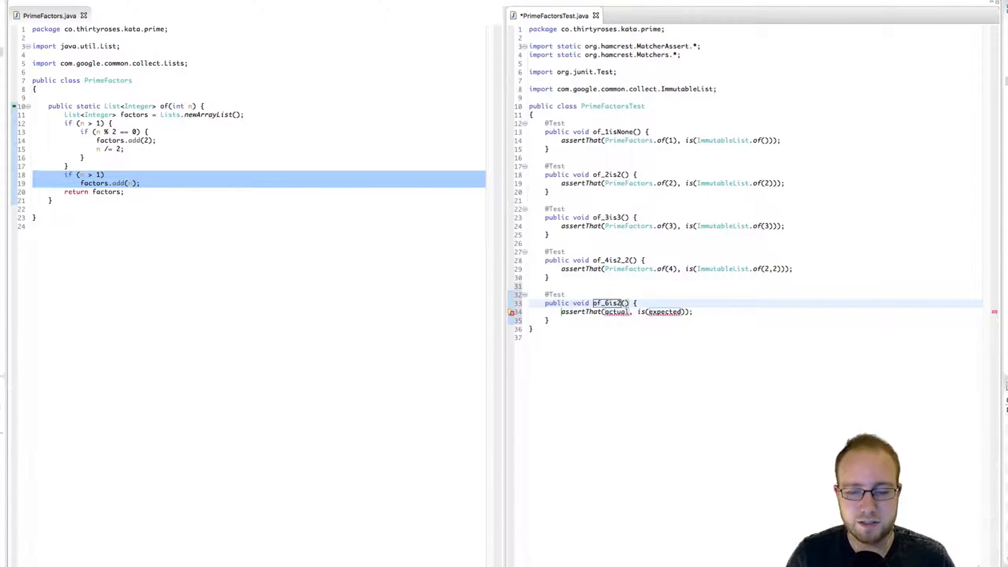
type("_3")
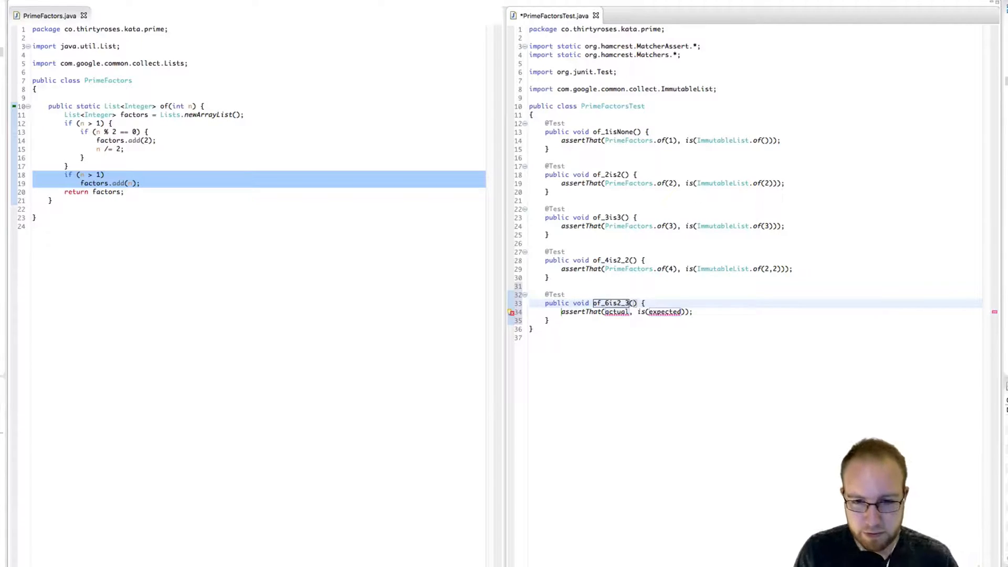
type("PrimeF")
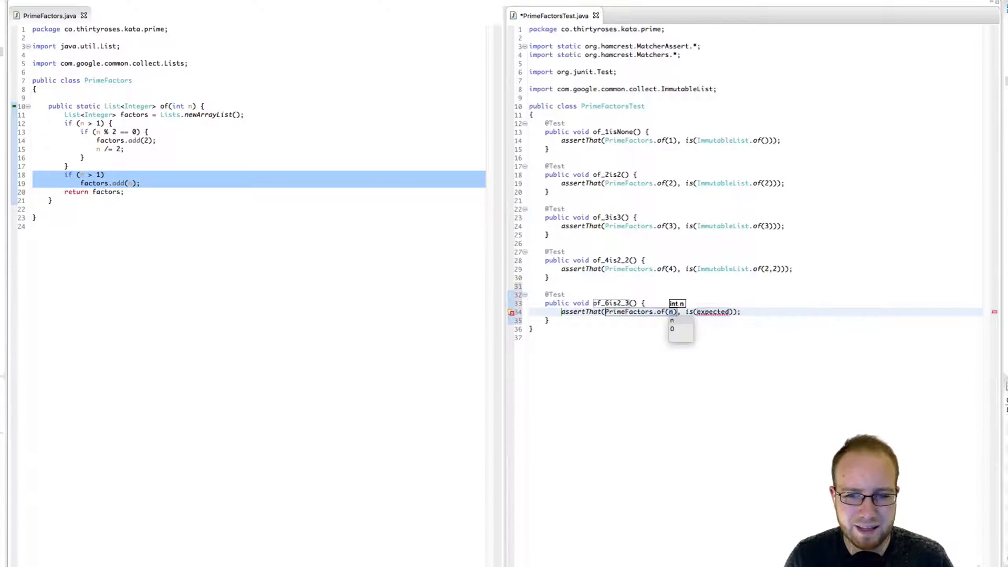
type("6")
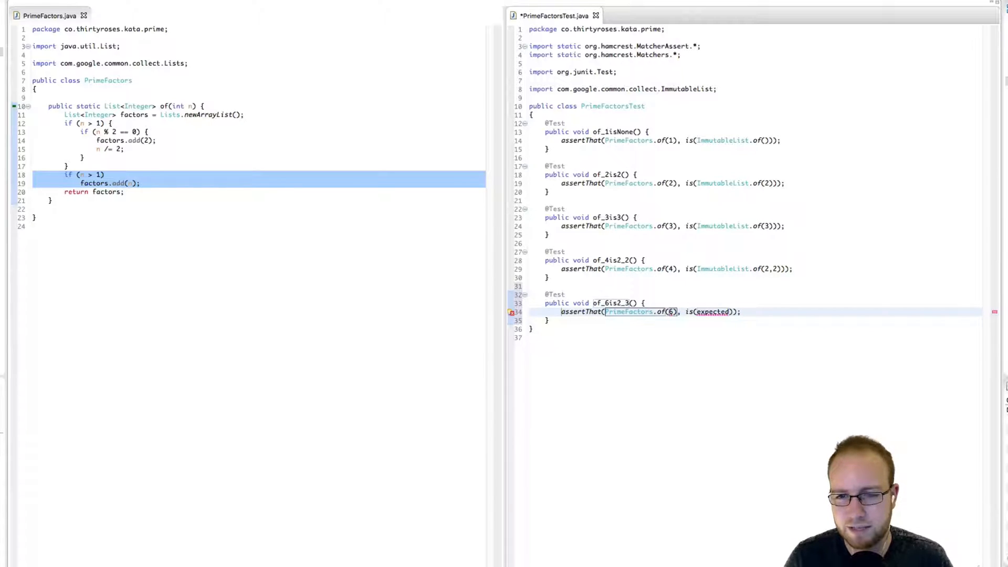
type("ImmutableList.of(")
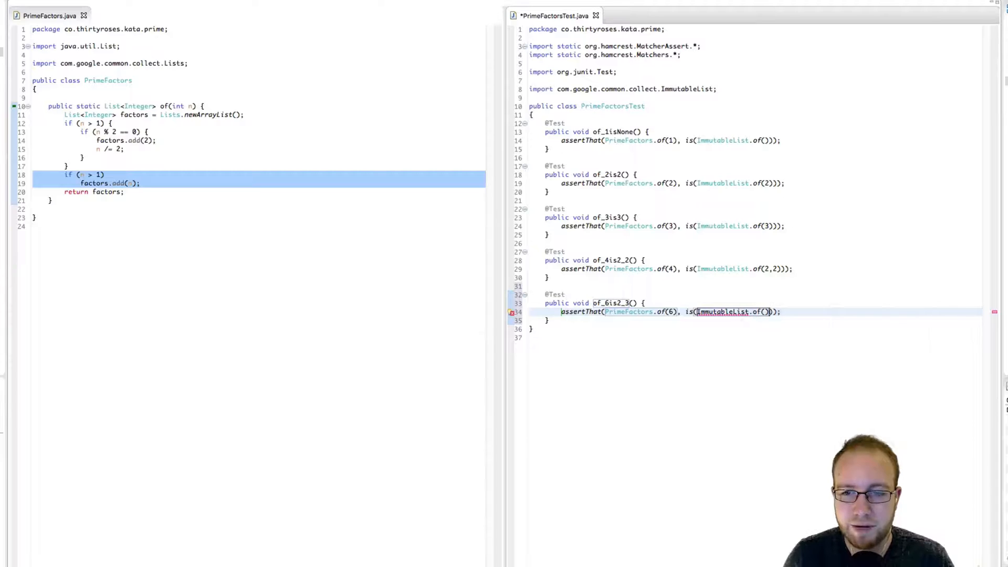
type("2,")
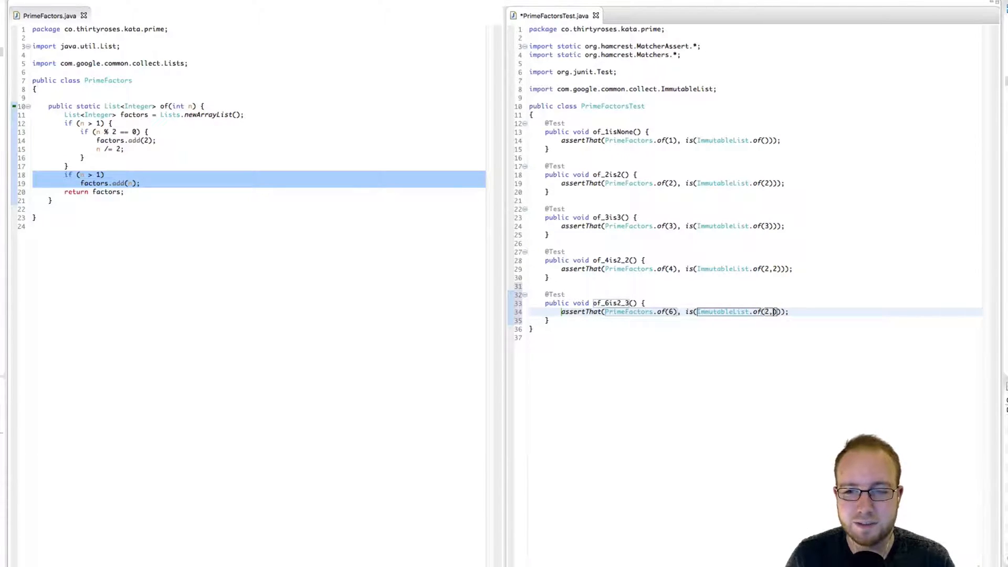
type("3")
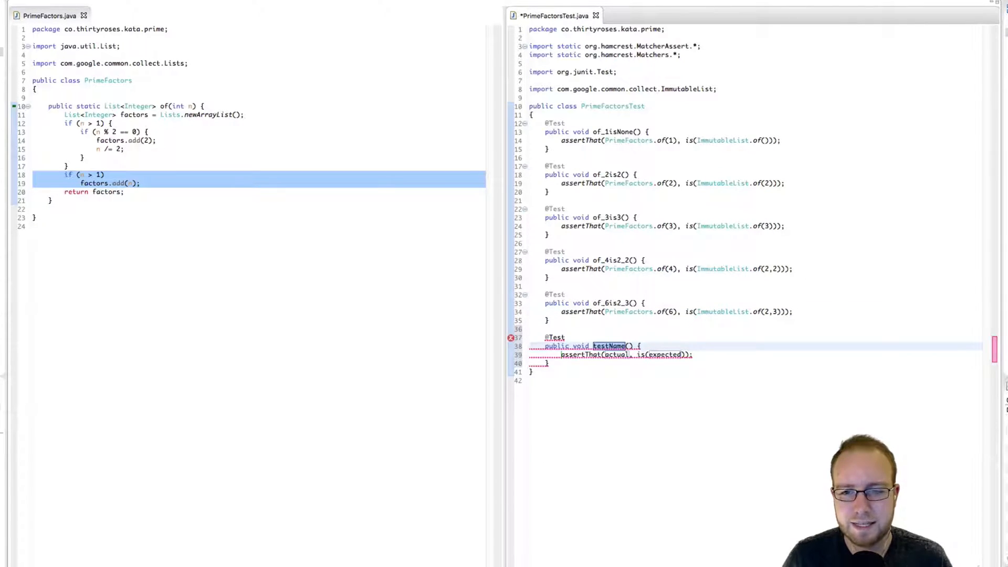
Name the new test method of_8is2_2_2.
type("of_")
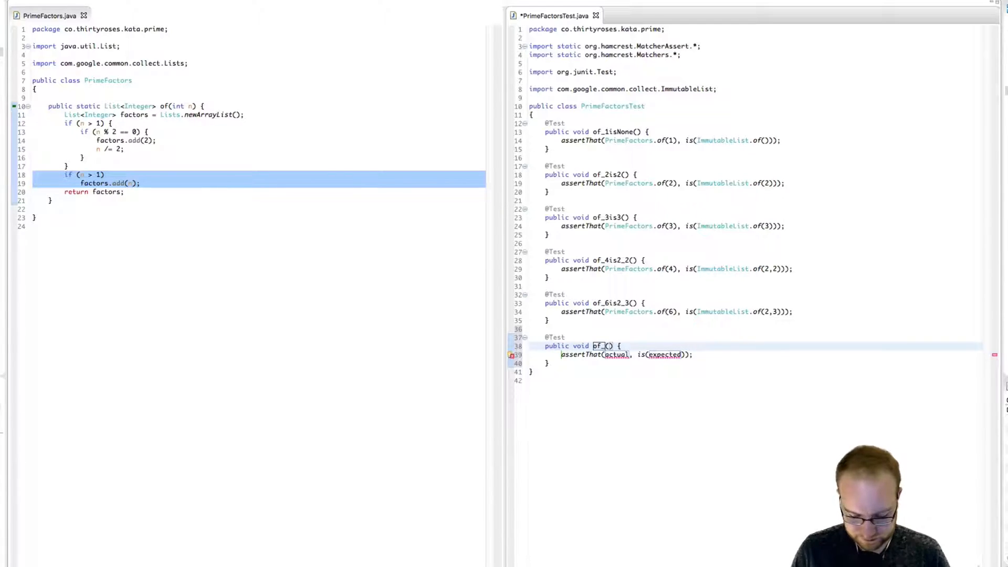
type("8")
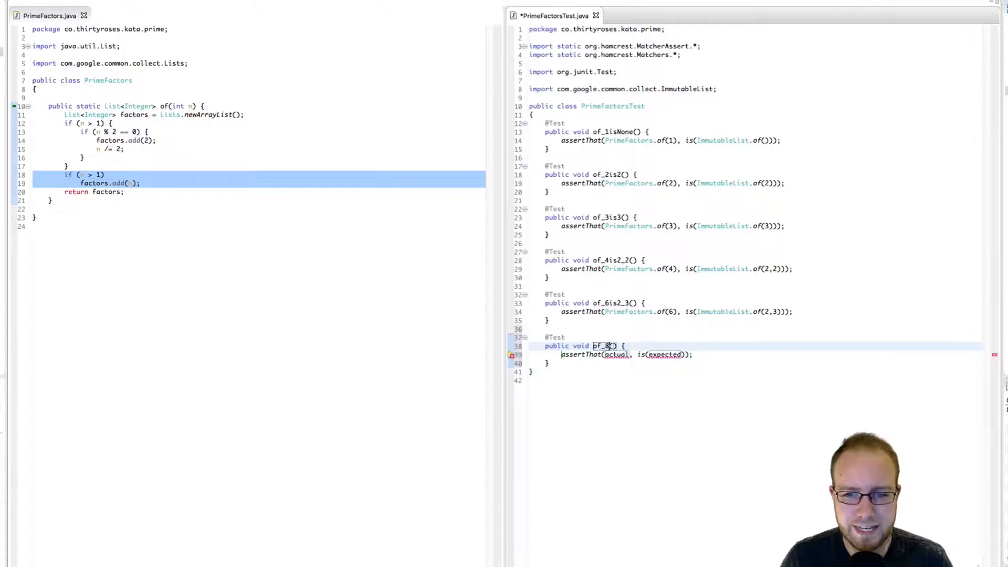
type("is")
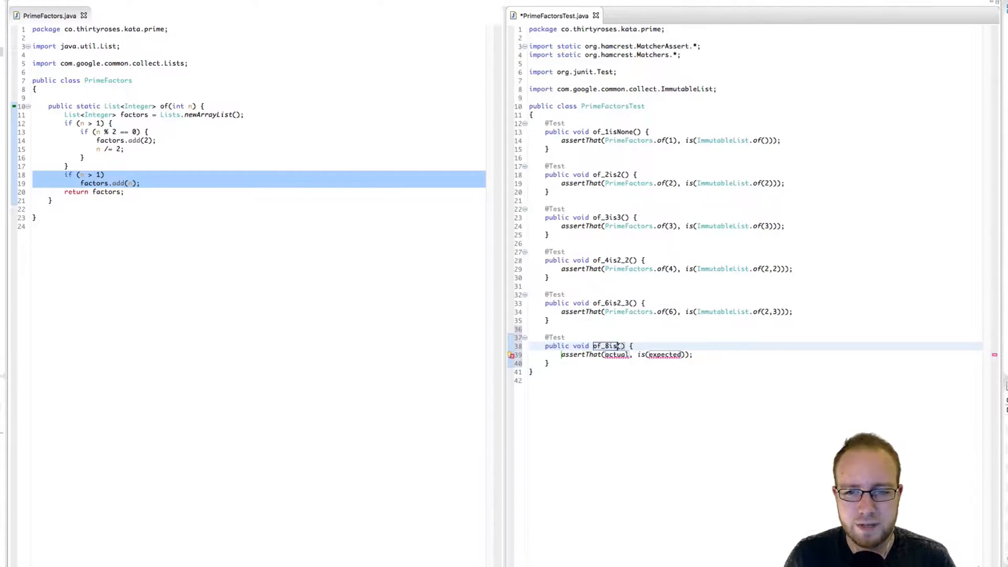
type("2_")
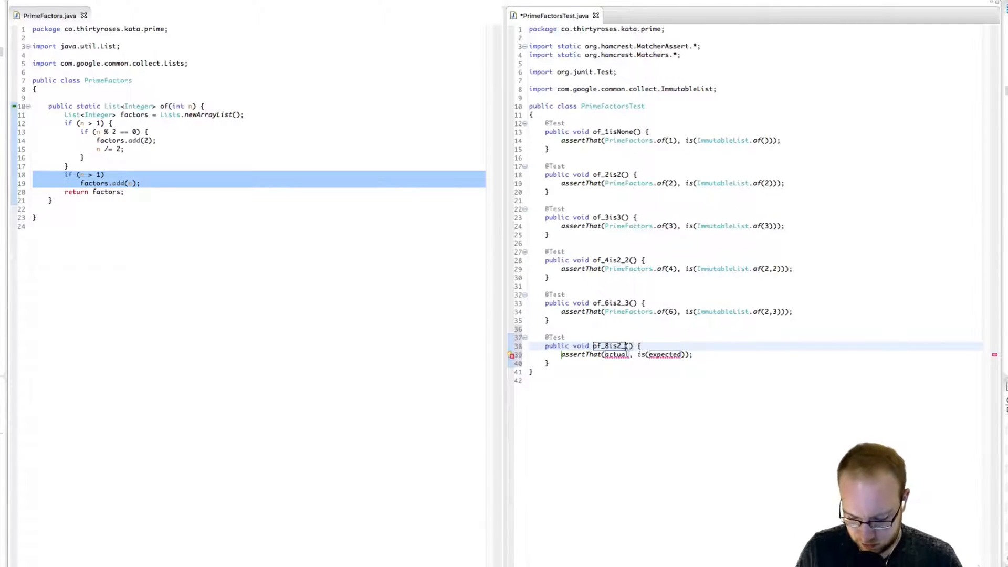
type("2_2")
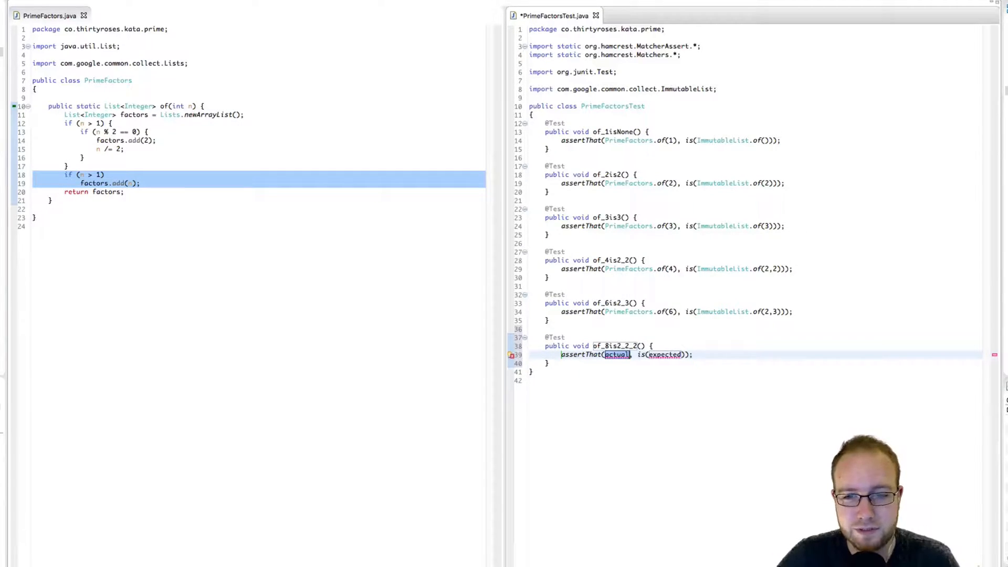
Assert PrimeFactors.of(8) is ImmutableList.of(2,2,2) and save the test class.
type("PrimeF")
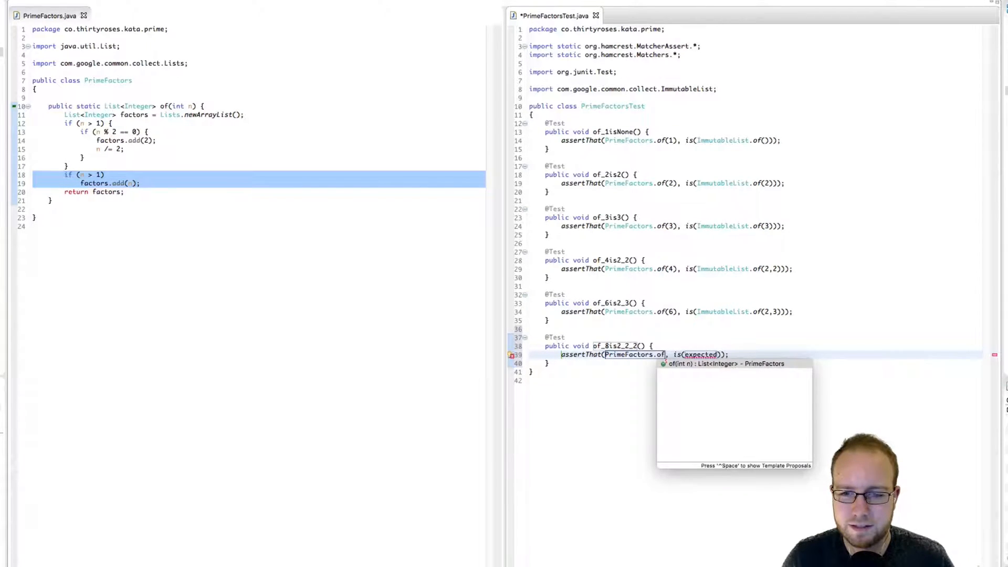
type("8)")
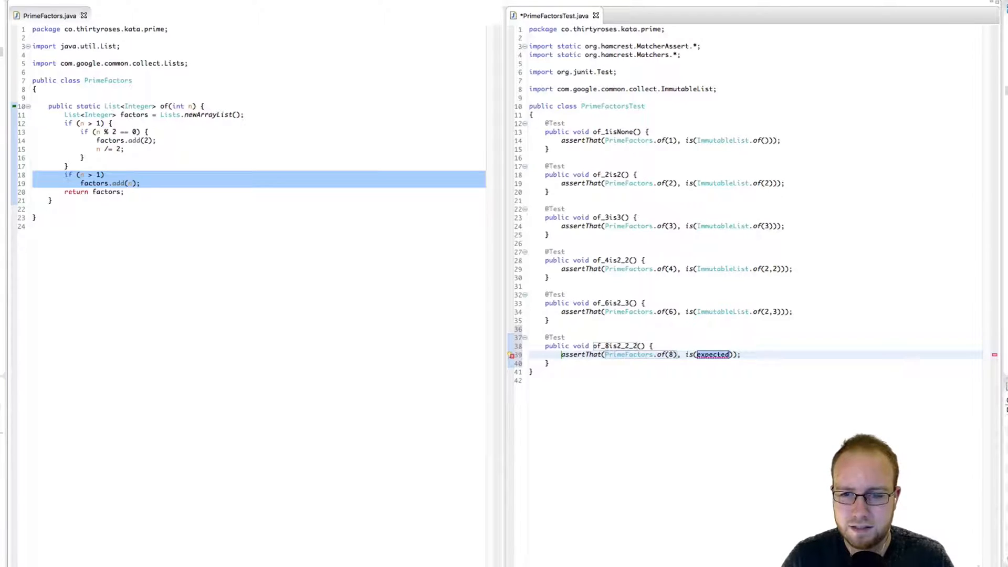
type("ImmutableList.of(2,2,2")
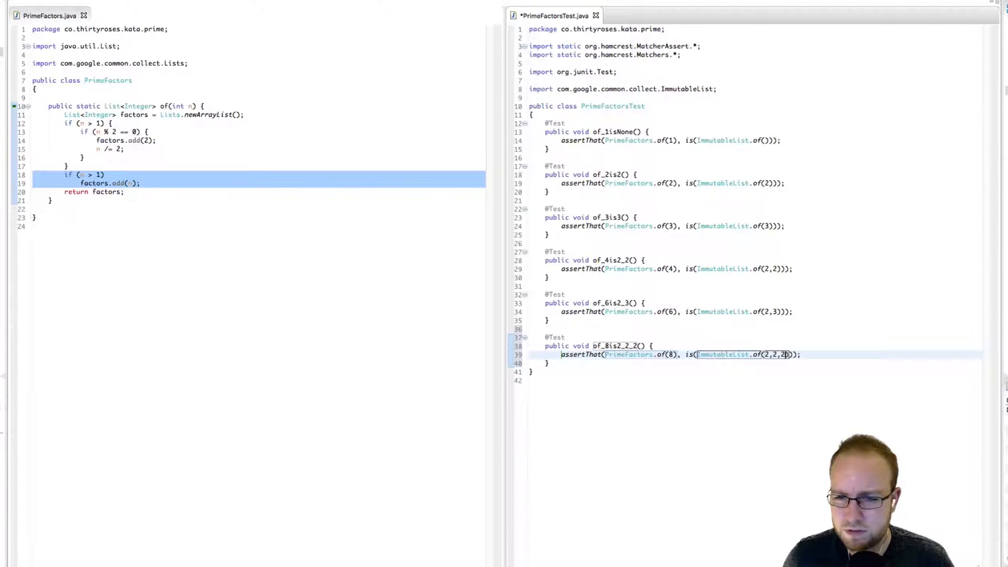
key("ctrl+s")
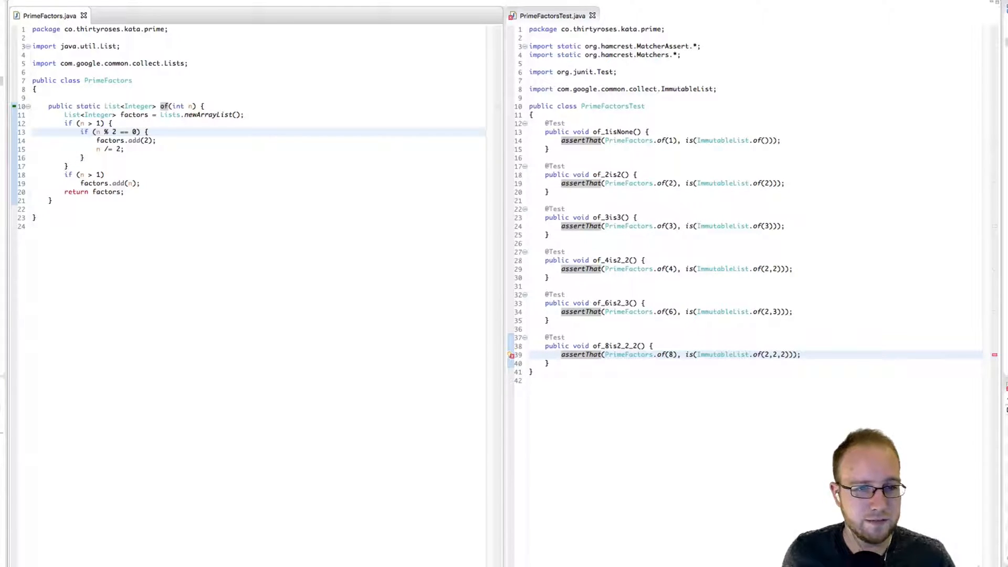
Change the divide-by-two 'if' to 'while' in PrimeFactors and jump back to the tests.
type("while")
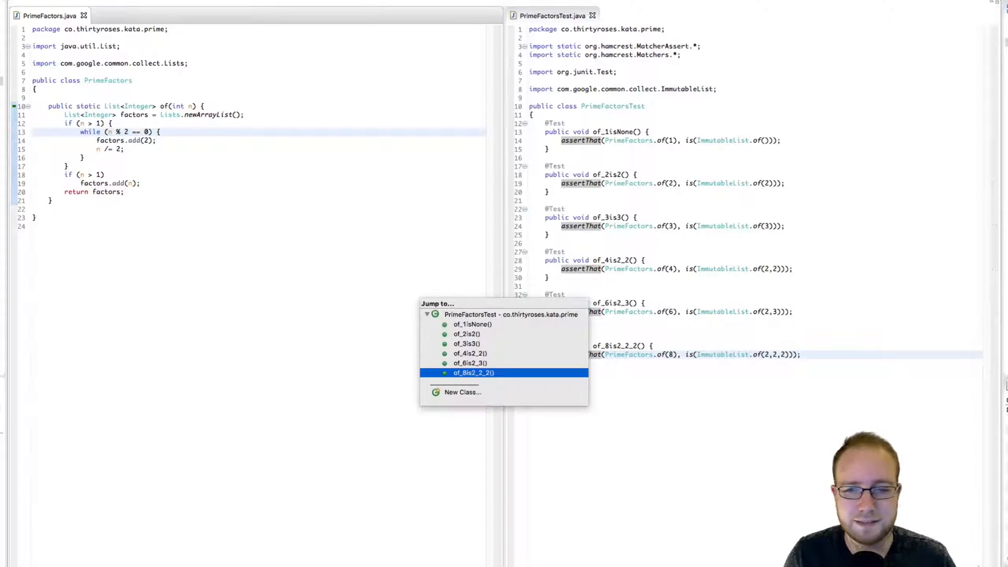
left_click(472, 373)
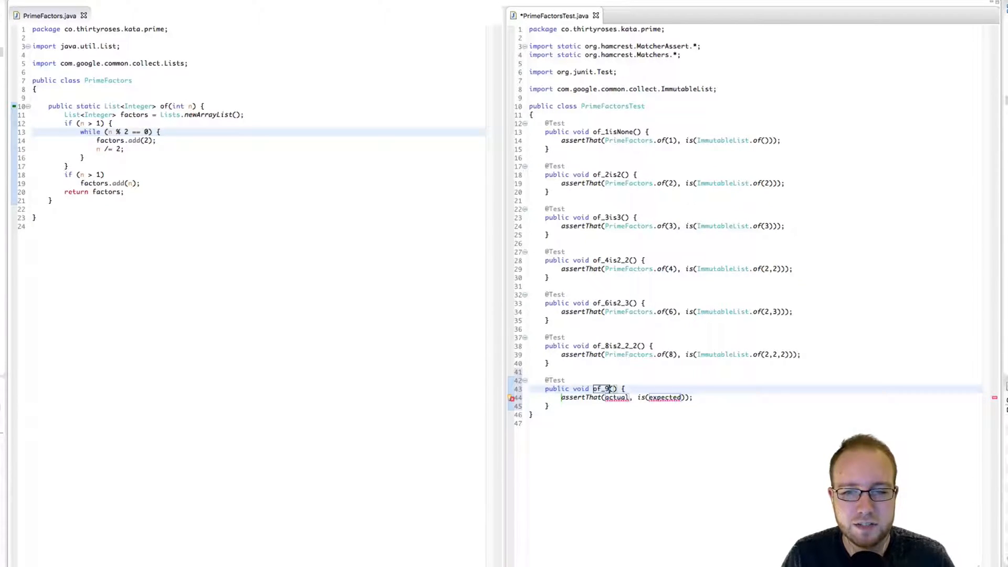
Write test of_9is3_3 asserting PrimeFactors.of(9) is ImmutableList.of(3,3).
type("is3")
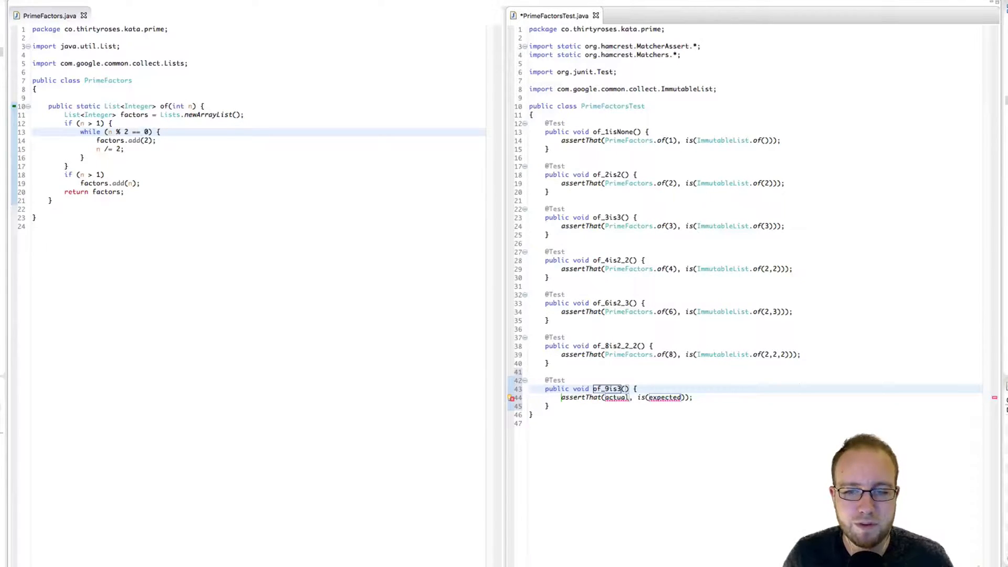
type("_3")
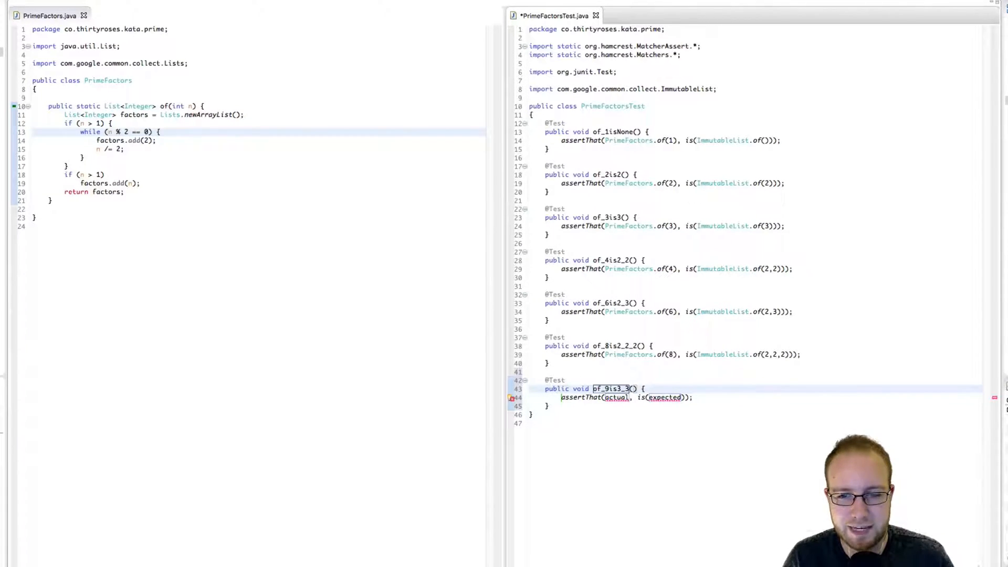
type("PrimeFa")
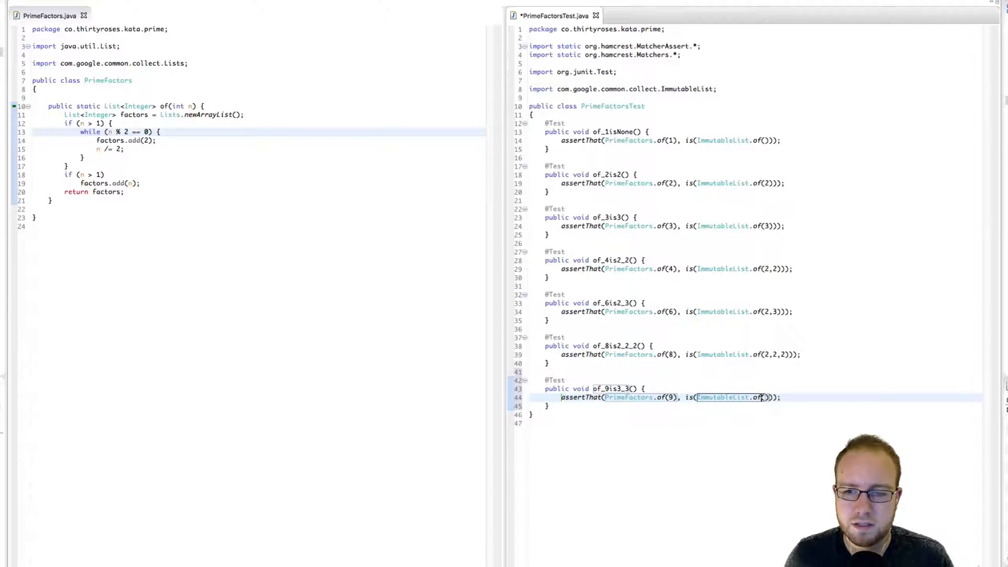
type("3,3")
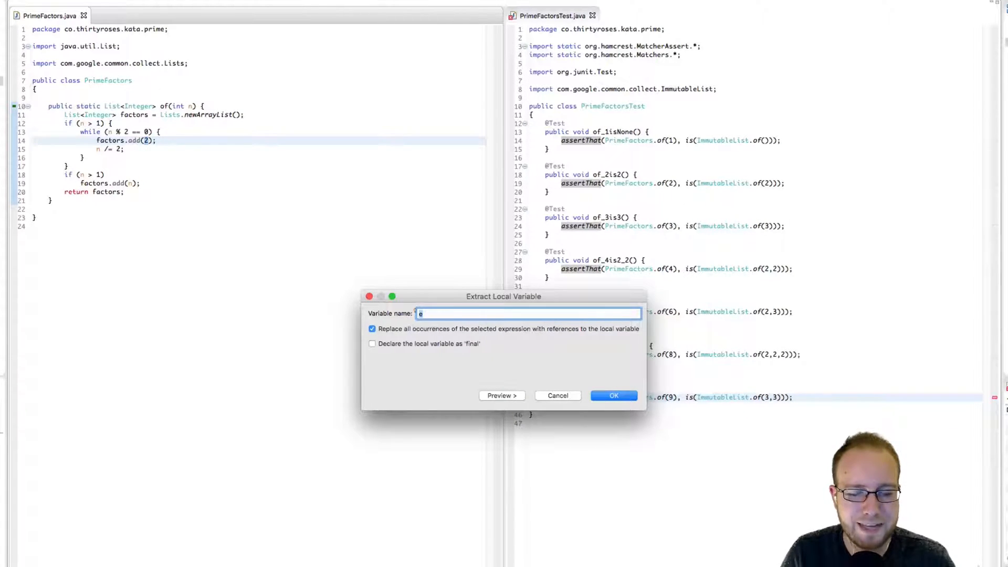
Extract the literal 2 into a local variable named divisor.
type("divisor")
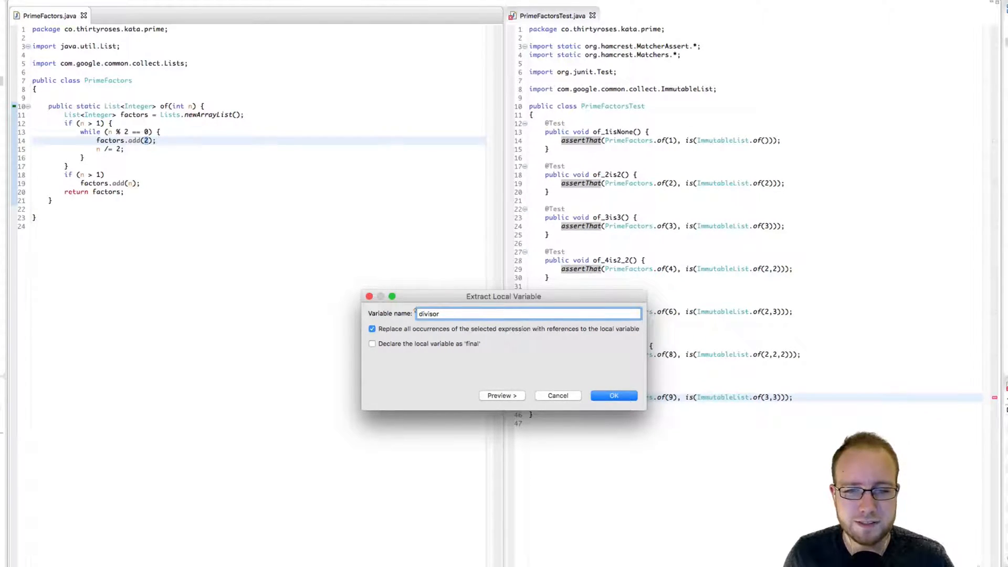
left_click(612, 395)
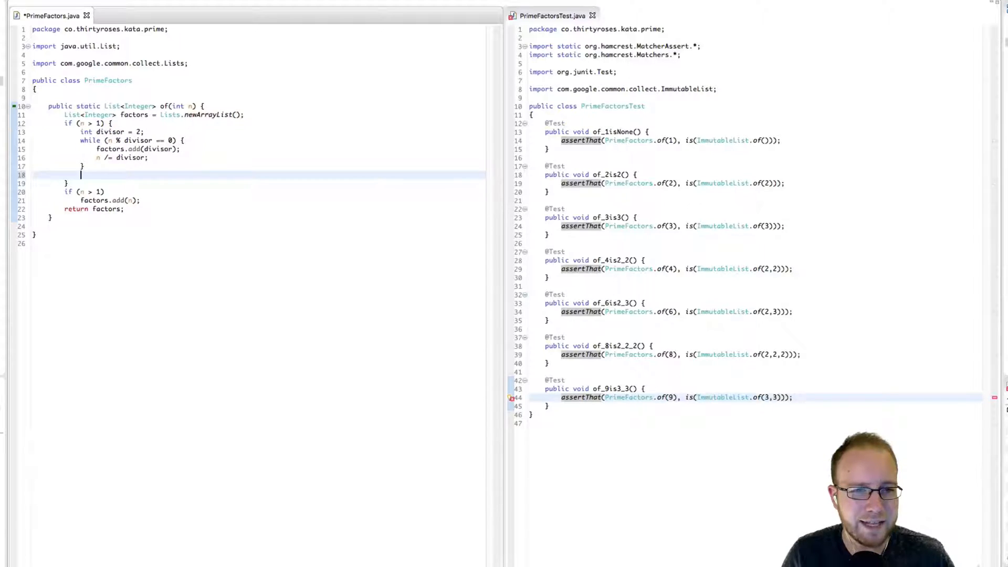
Add divisor++ and turn the outer 'if' into a while loop over n greater than 1.
type("divisor")
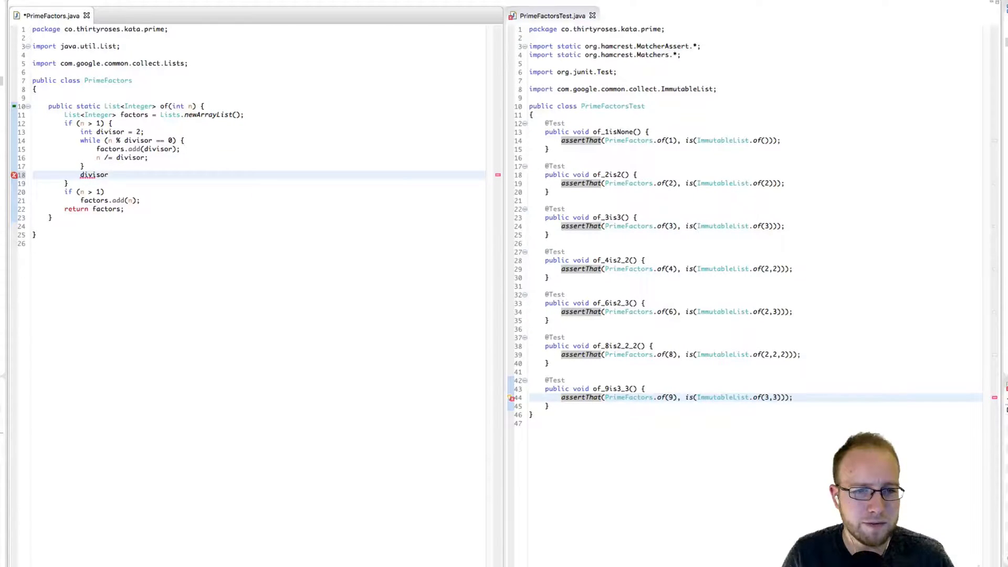
type("++;")
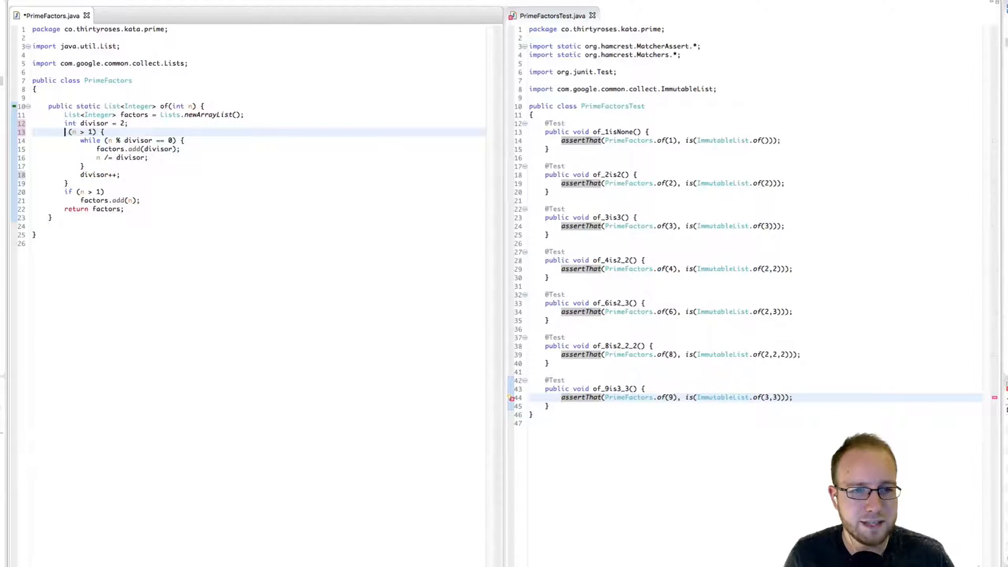
type("while")
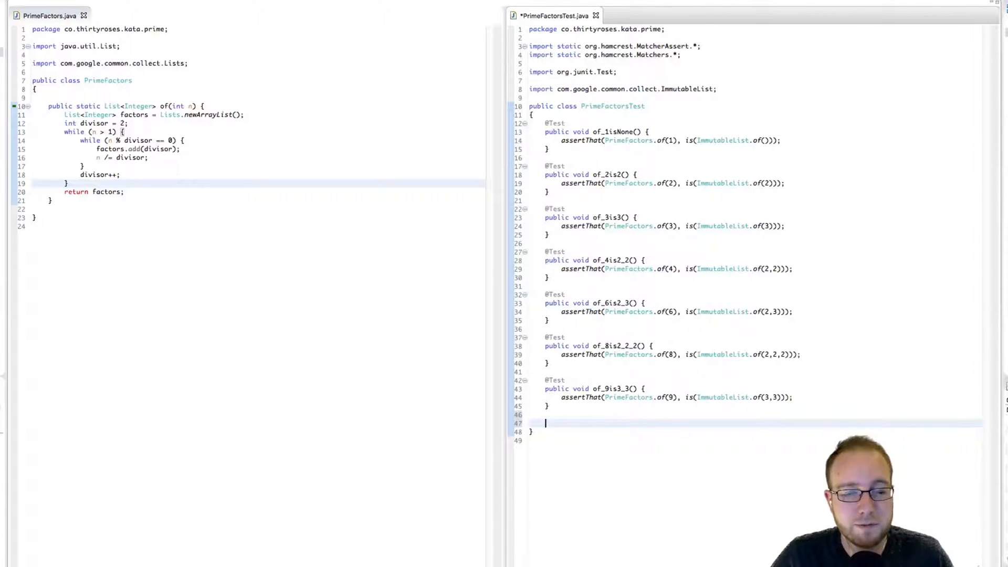
Add of_acceptanceTest calling PrimeFactors.of(2*2*2*3*3*5*7*11).
type("test")
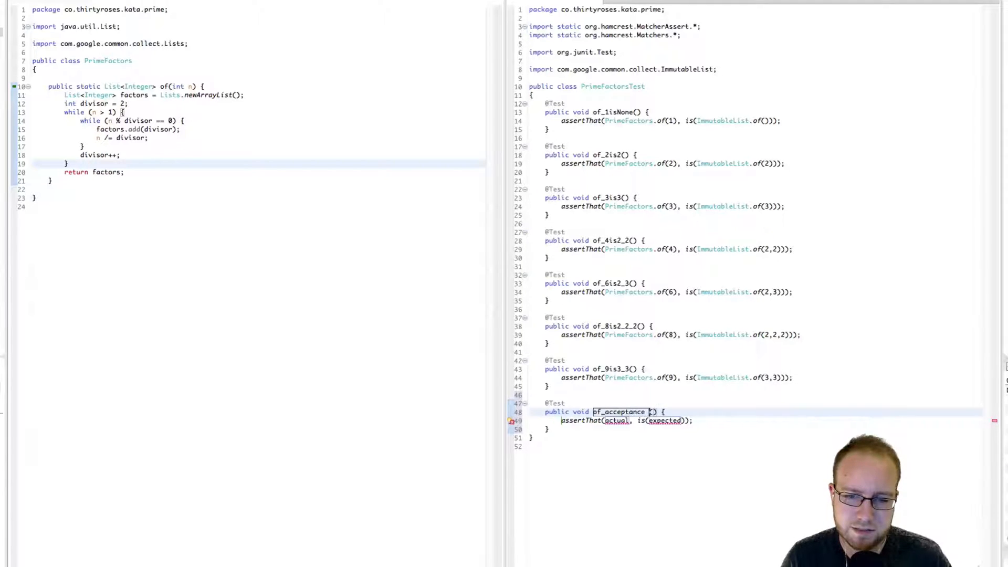
type("Test")
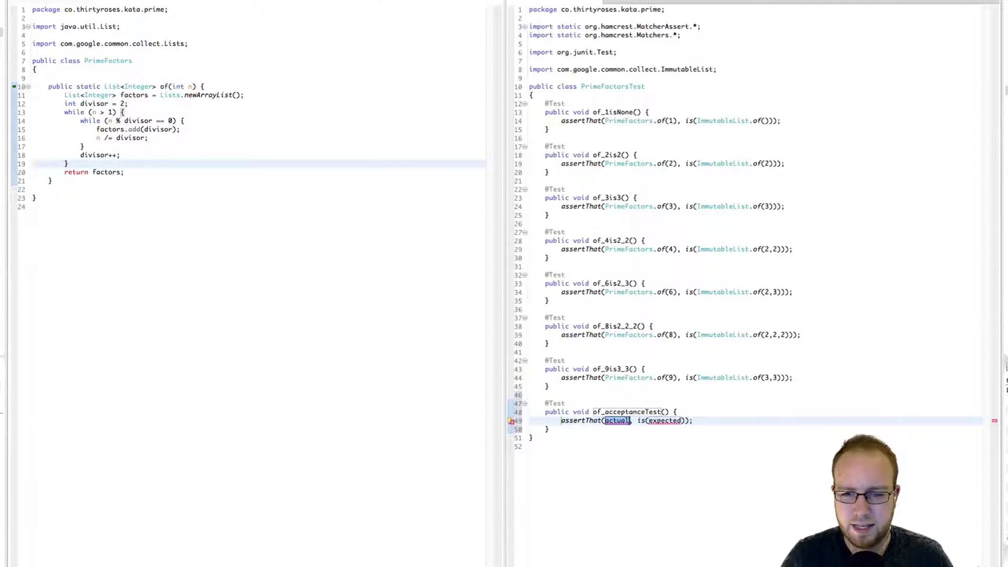
type("PrimeFa")
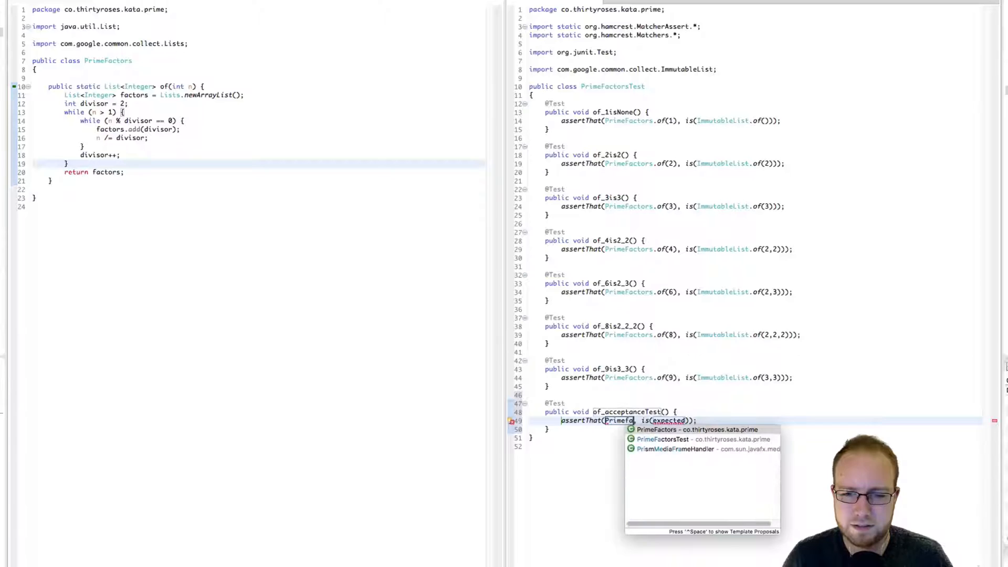
left_click(681, 430)
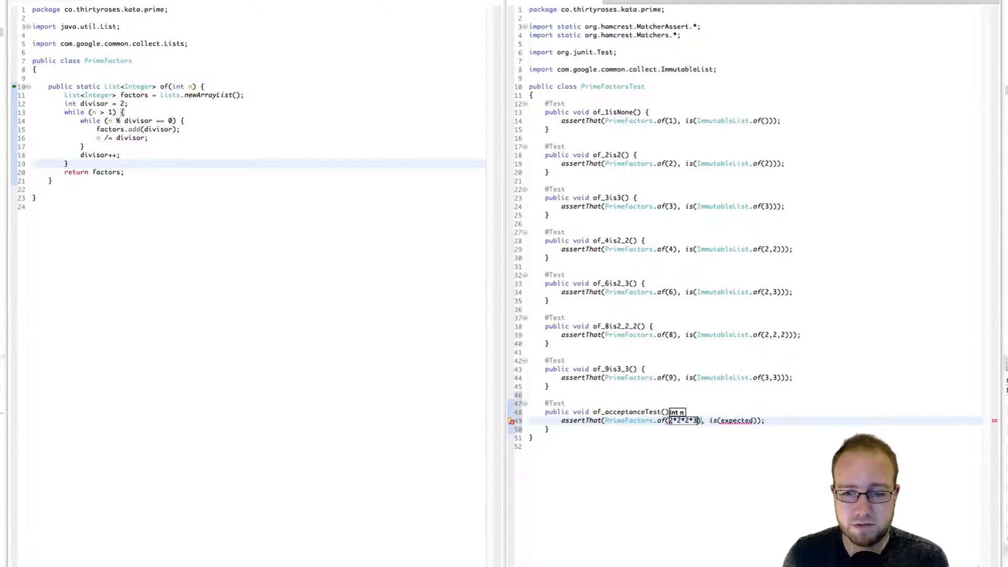
type("*3*5*7*11")
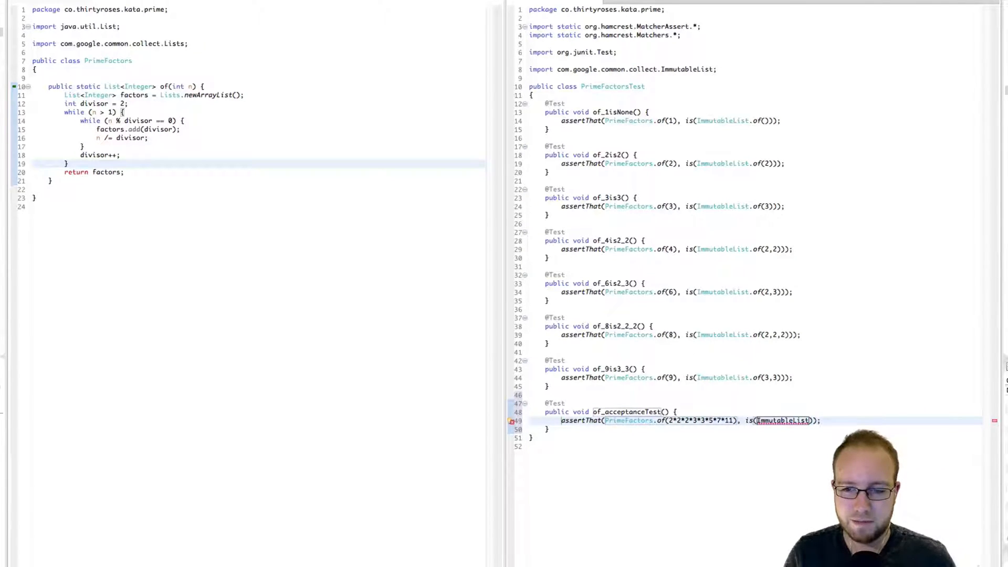
Expect ImmutableList.of(2,2,2,3,3,5,7,11) as the result and save.
type(".of()")
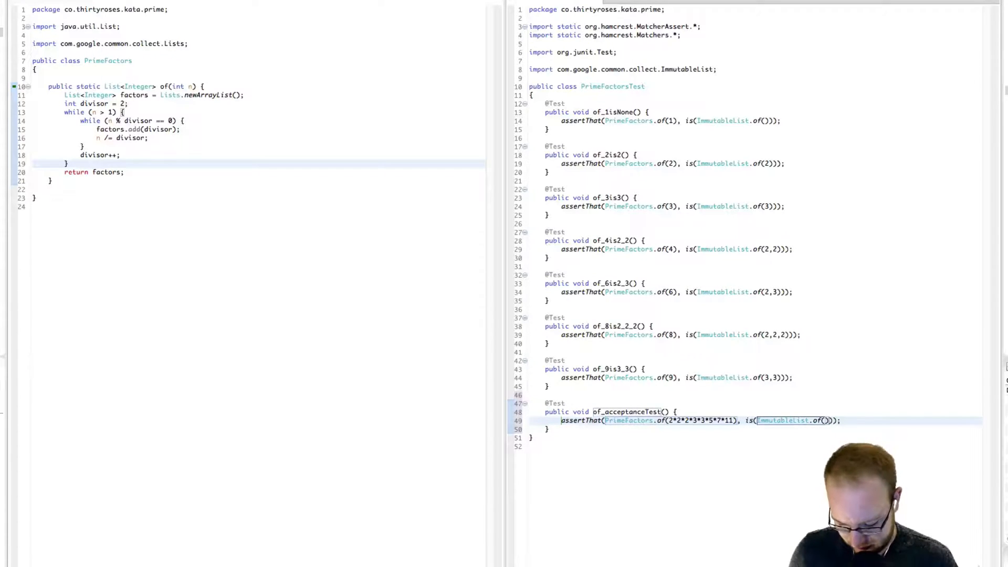
type("2,2,2,3,3,5,7,11")
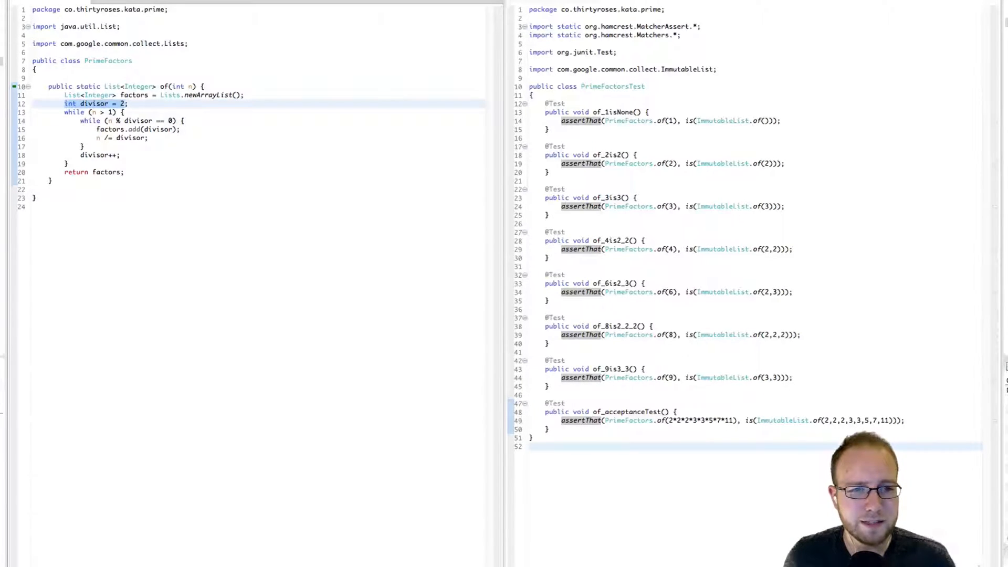
Rewrite the outer while as for (int divisor = 2; n > 1; divisor++).
key("Delete")
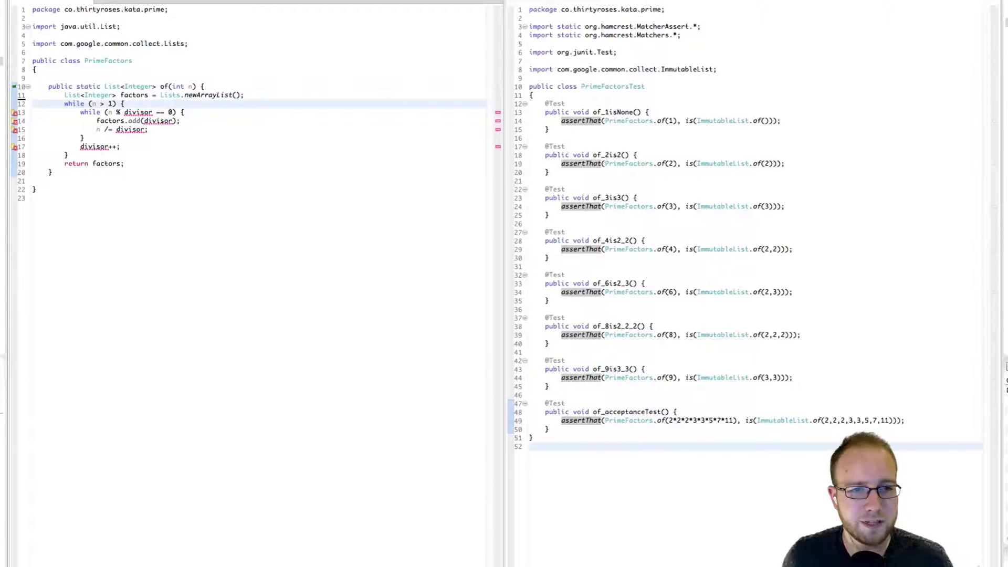
type("int divisor = 2;")
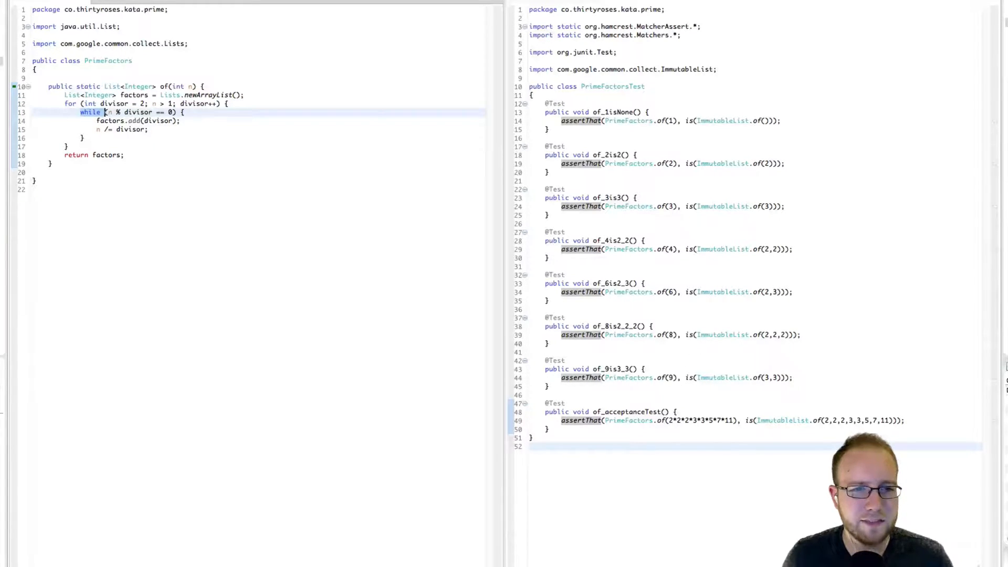
Rewrite the inner while as for (; n % divisor == 0; n /= divisor), removing leftovers.
type("for")
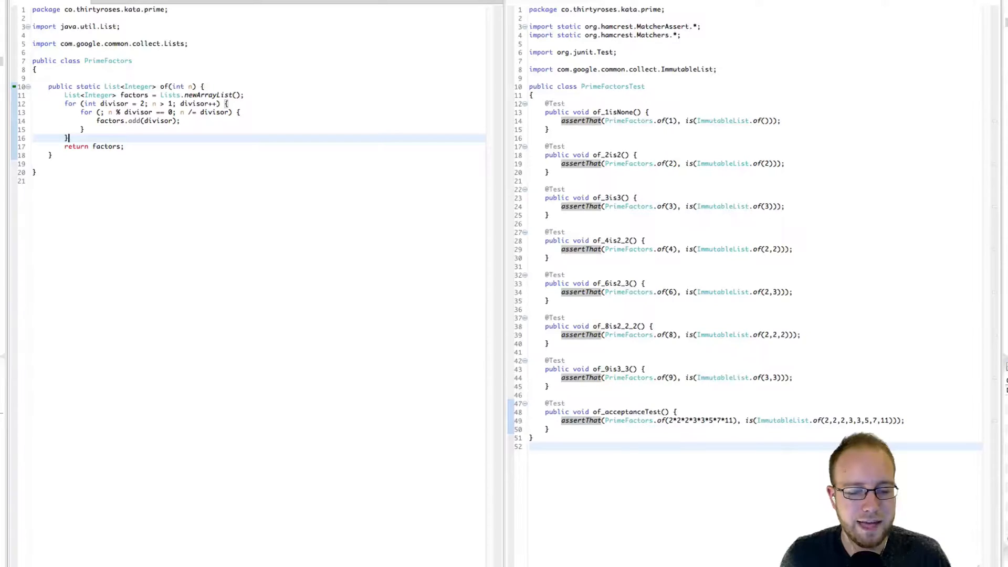
key("Backspace")
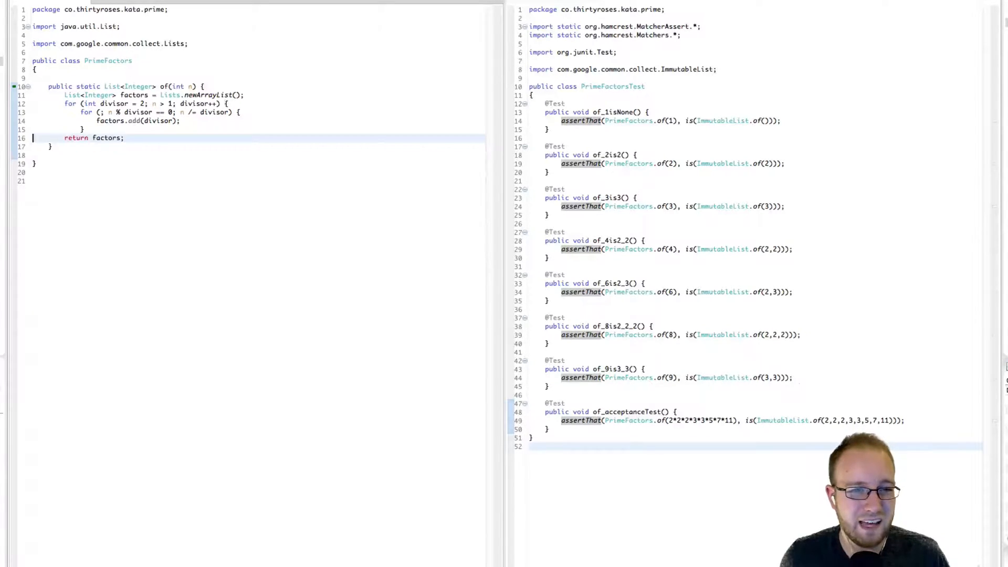